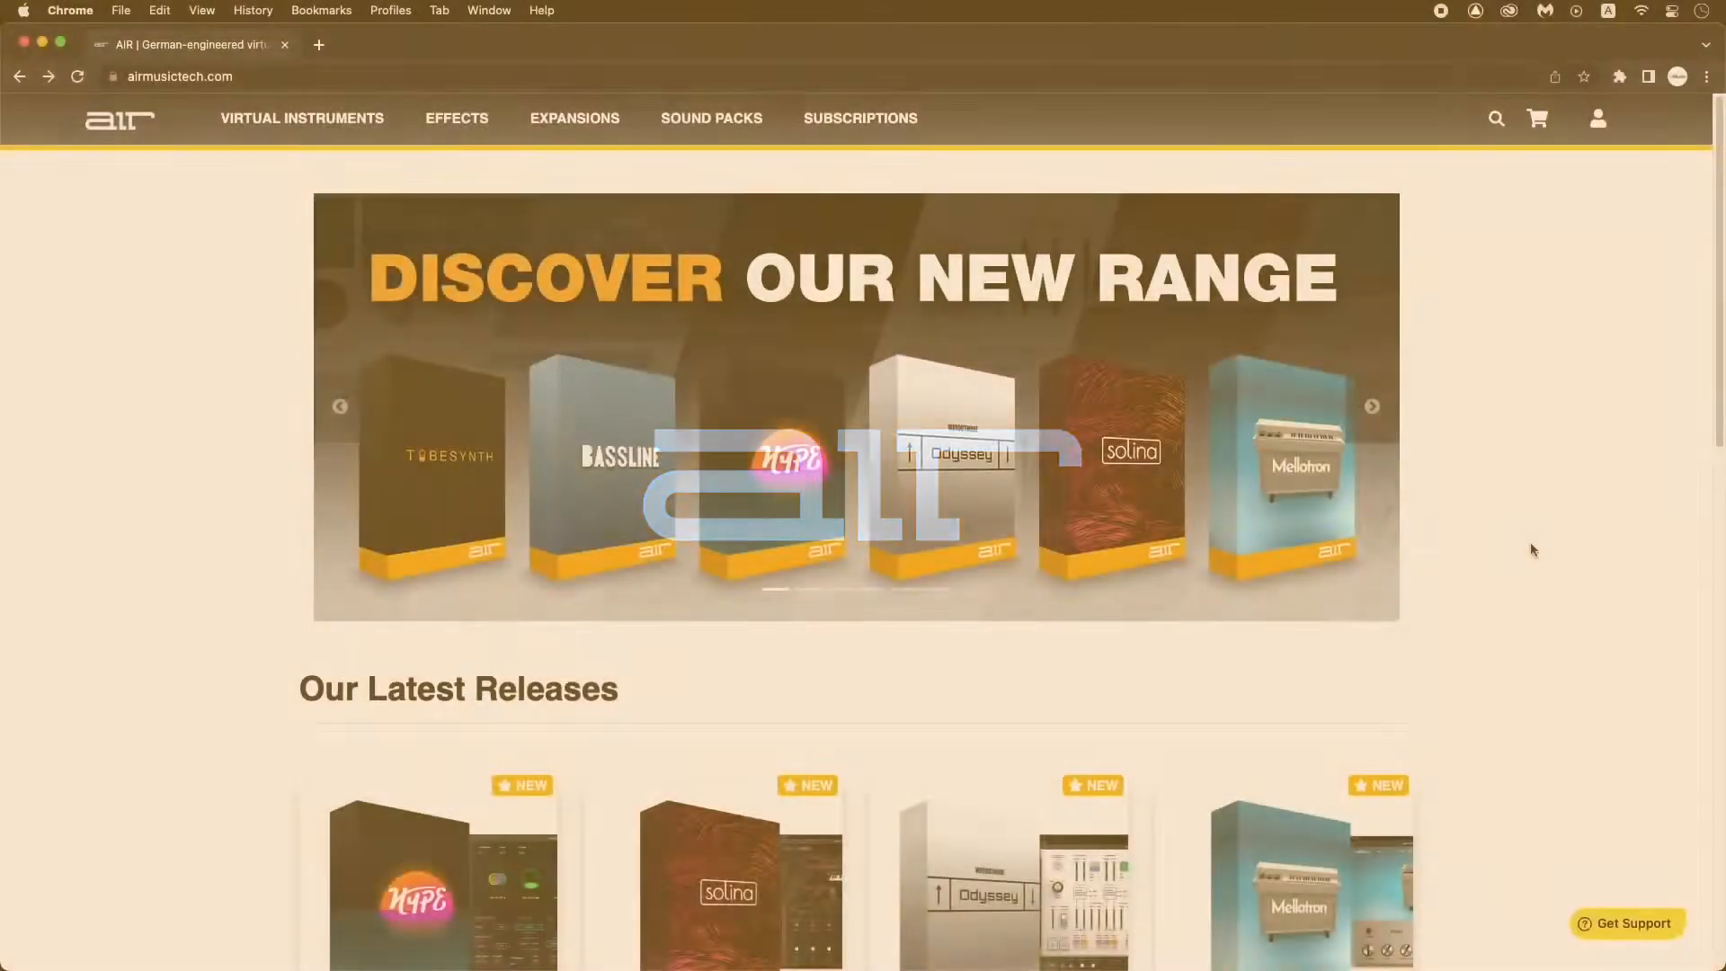
- Scroll the AIR homepage down to the latest releases showing Solina
scroll("down", 3)
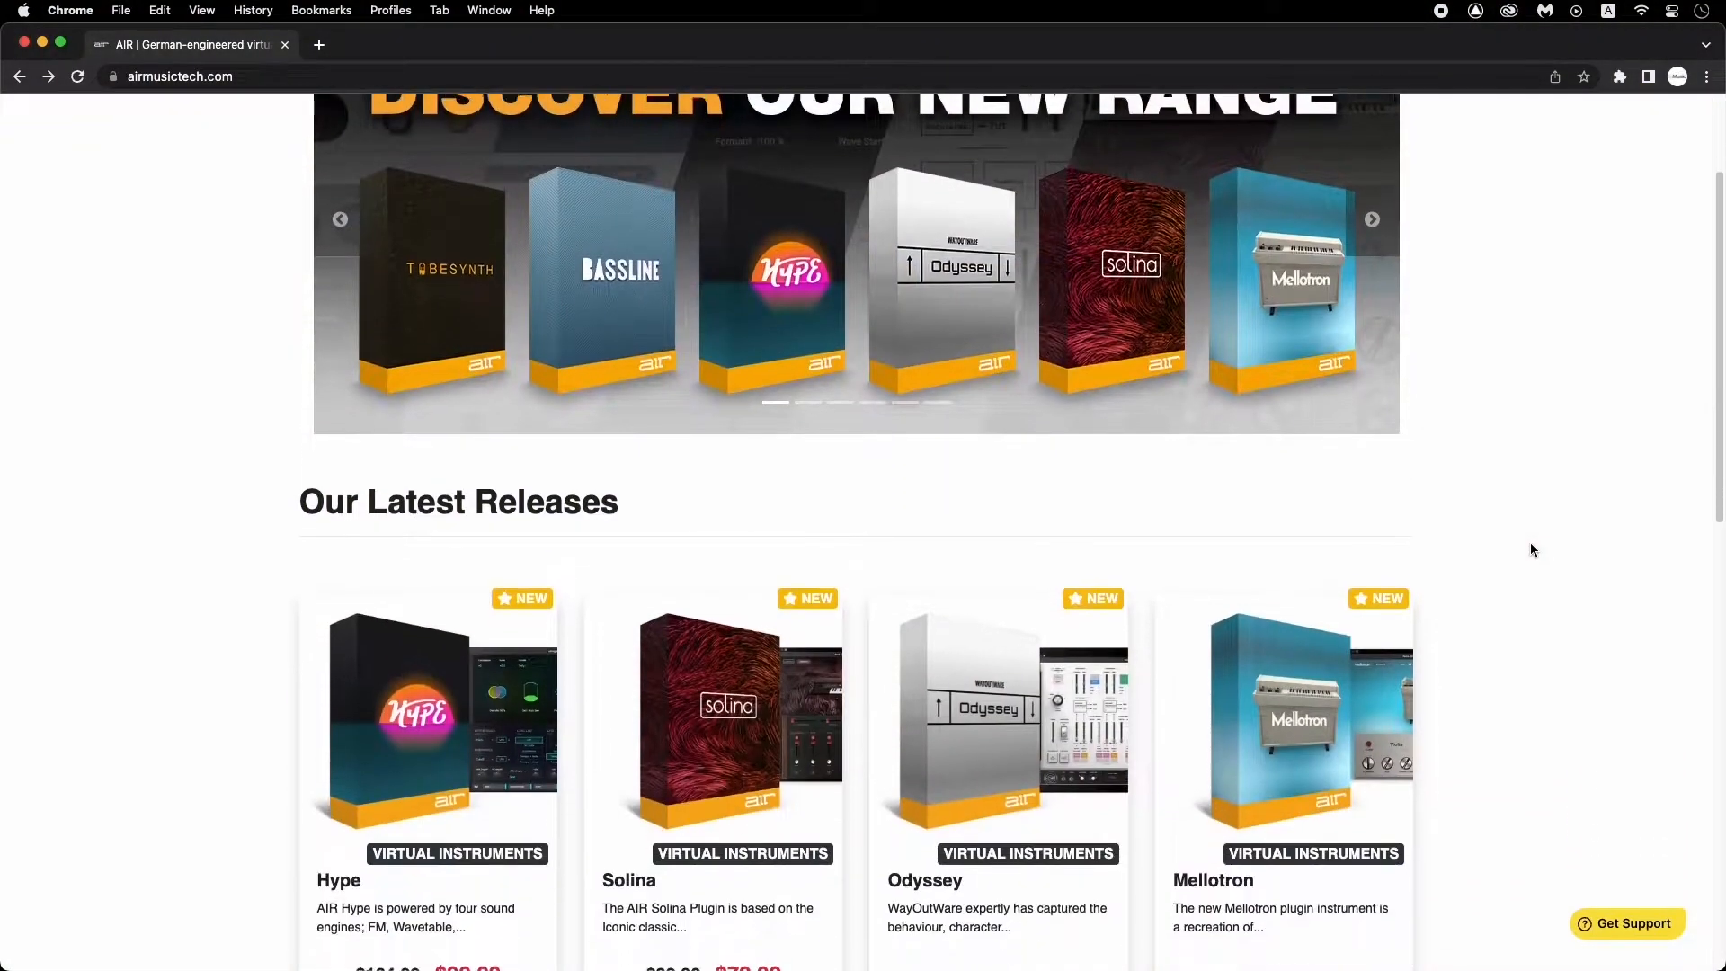
scroll("down", 3)
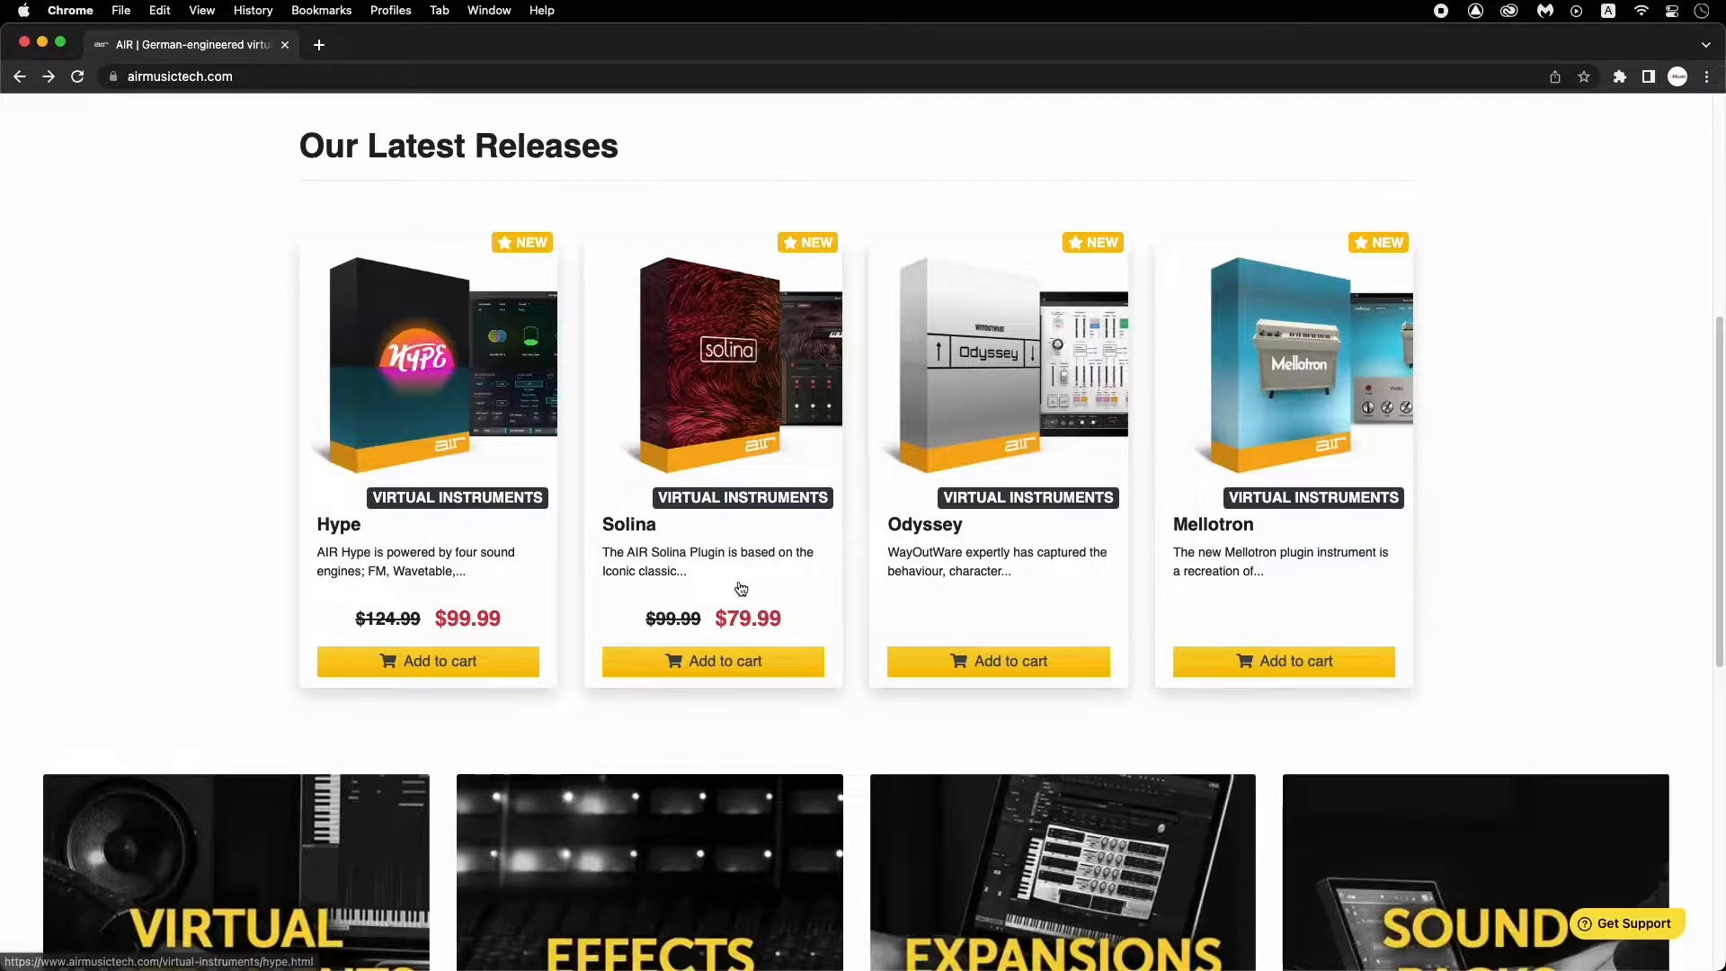
mouse_move(1320, 602)
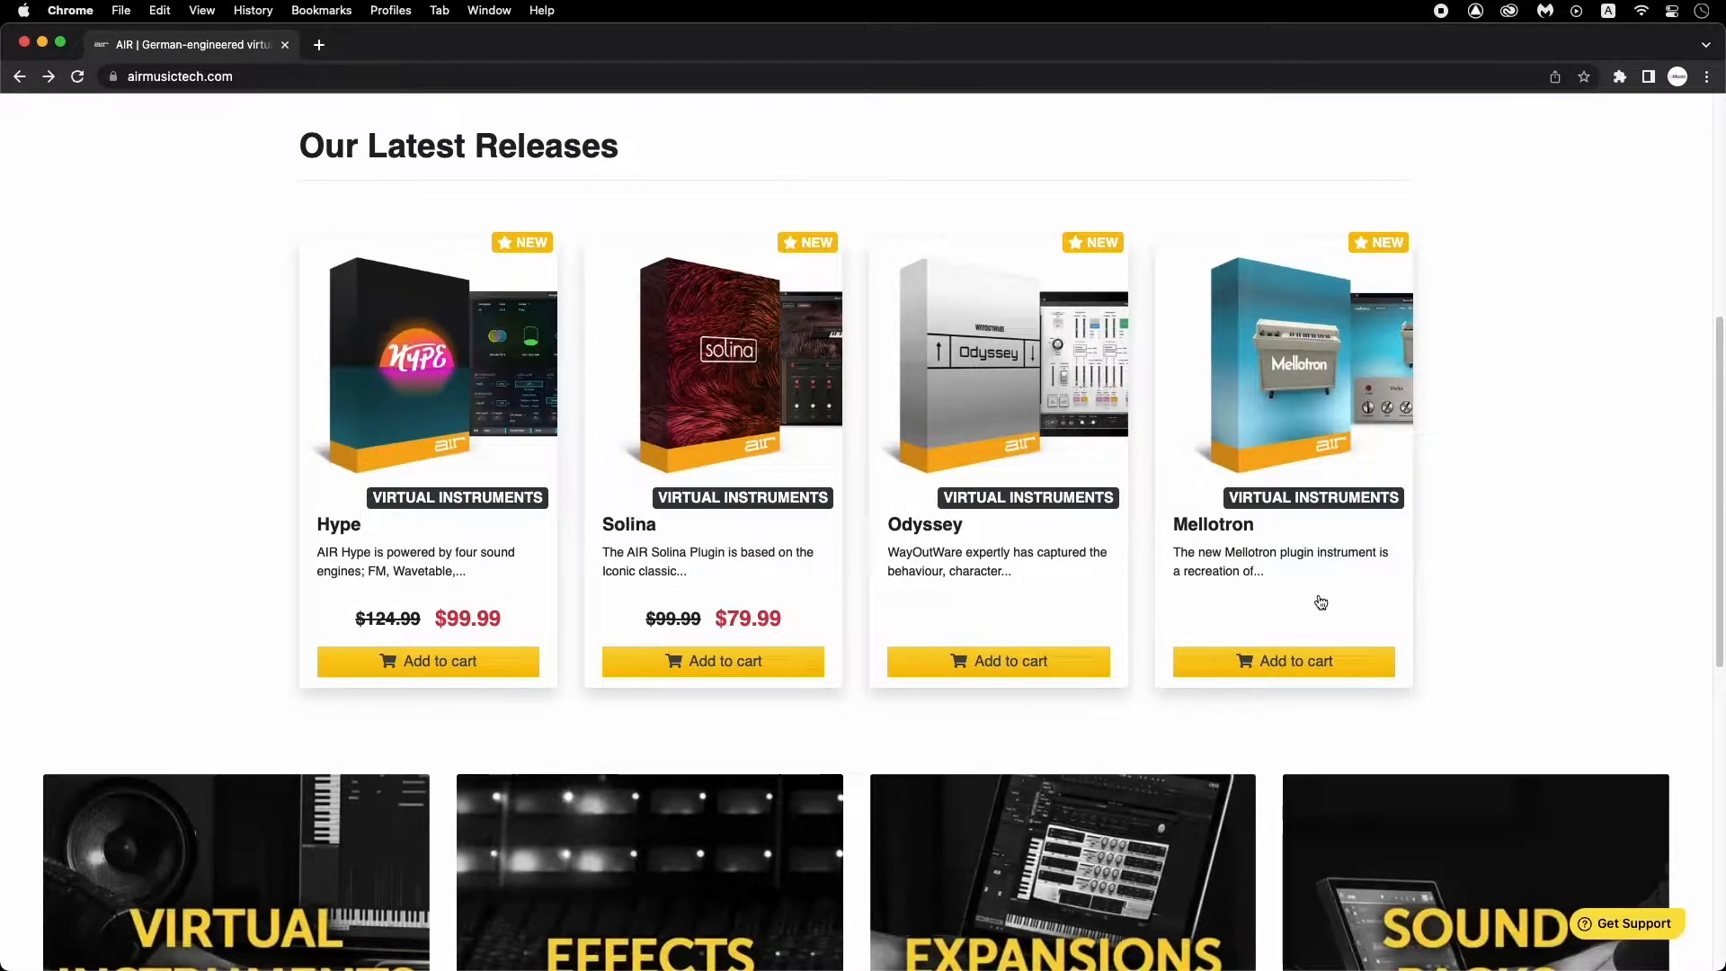
mouse_move(1522, 577)
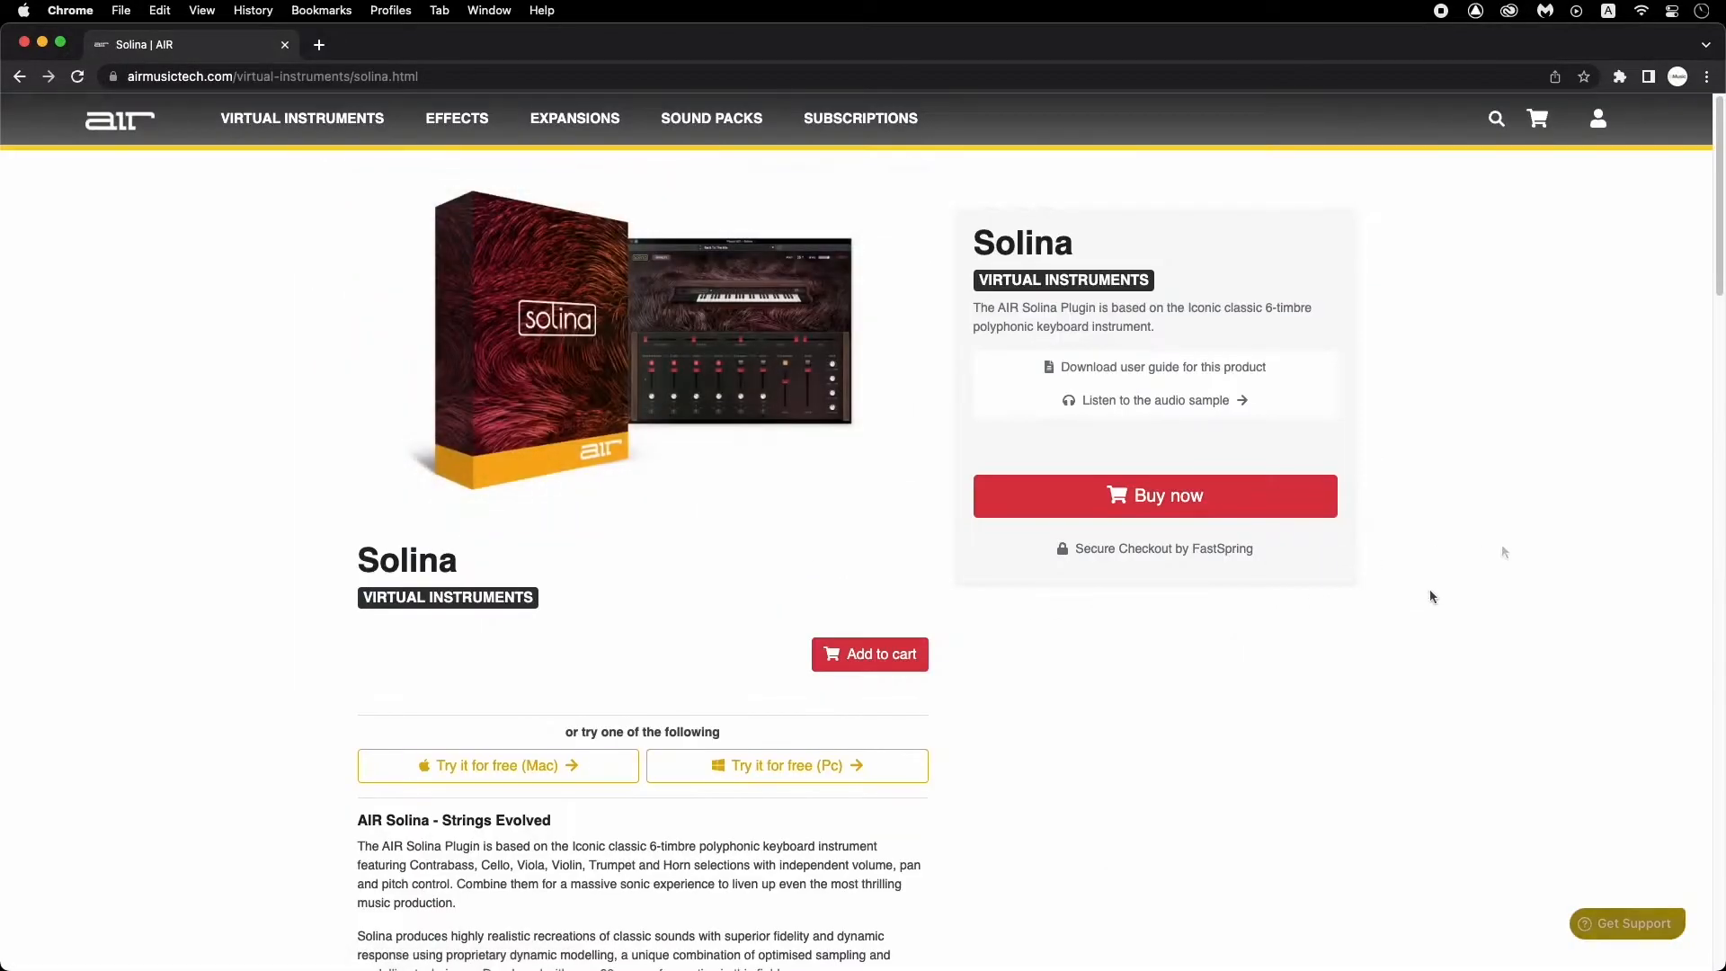
- Add Solina to the cart, check out with email, and pay $79.99
left_click(869, 654)
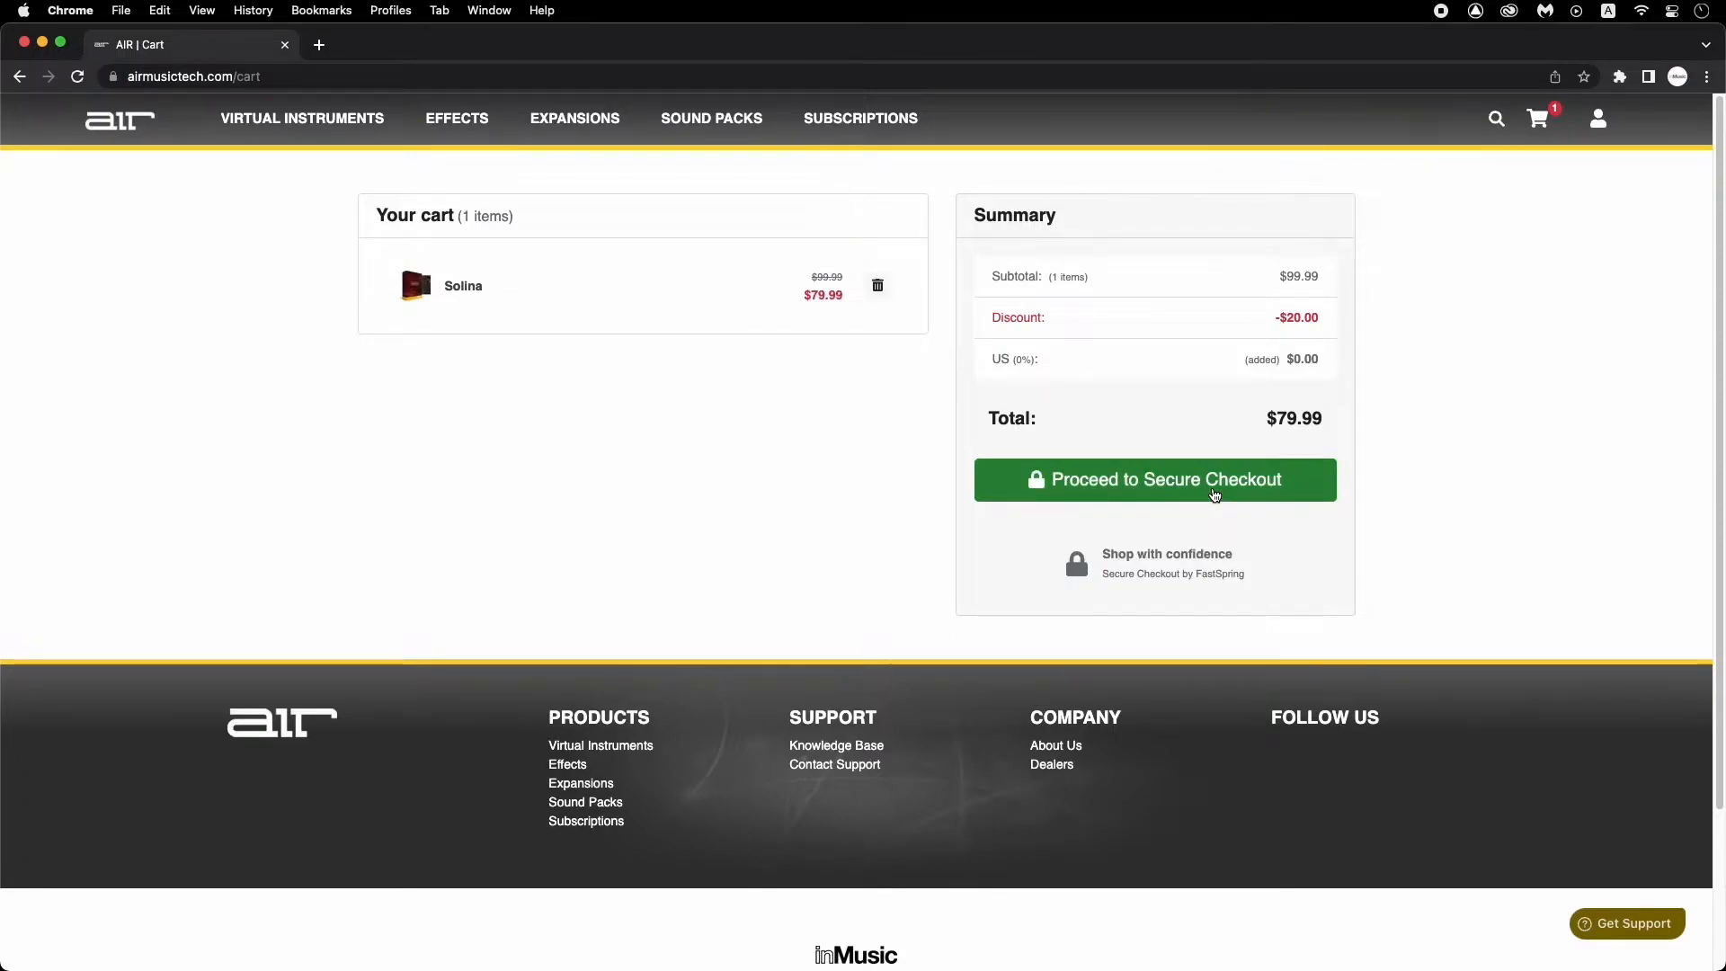
left_click(1153, 479)
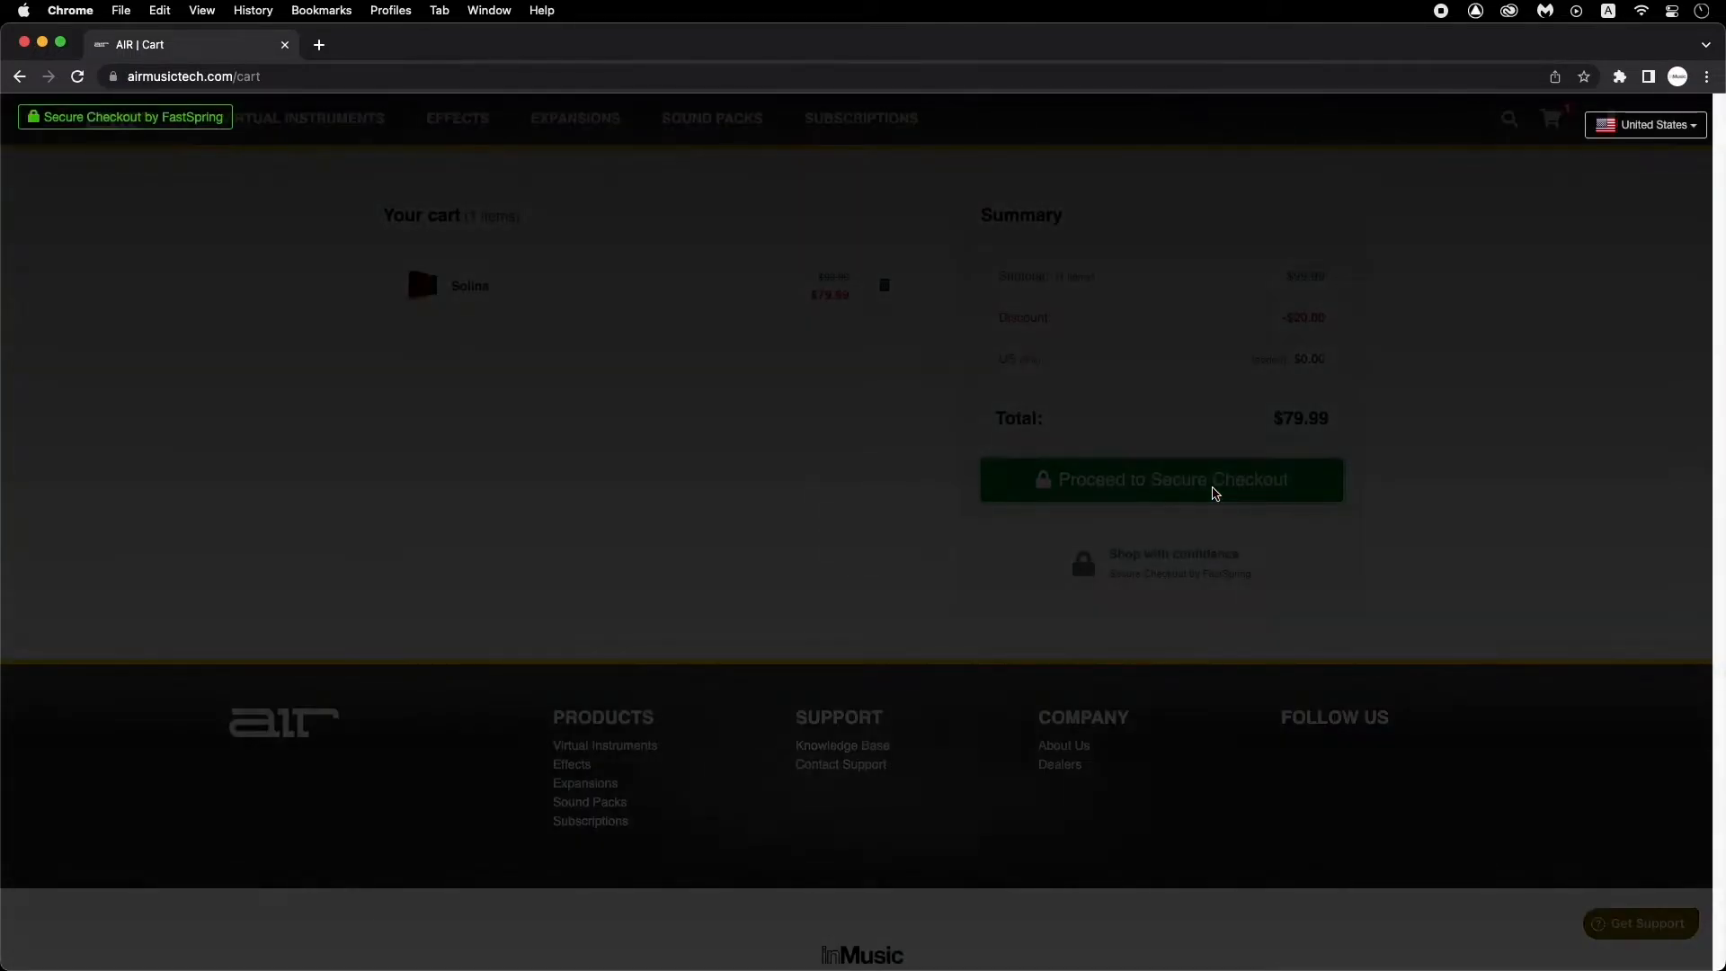
left_click(1158, 479)
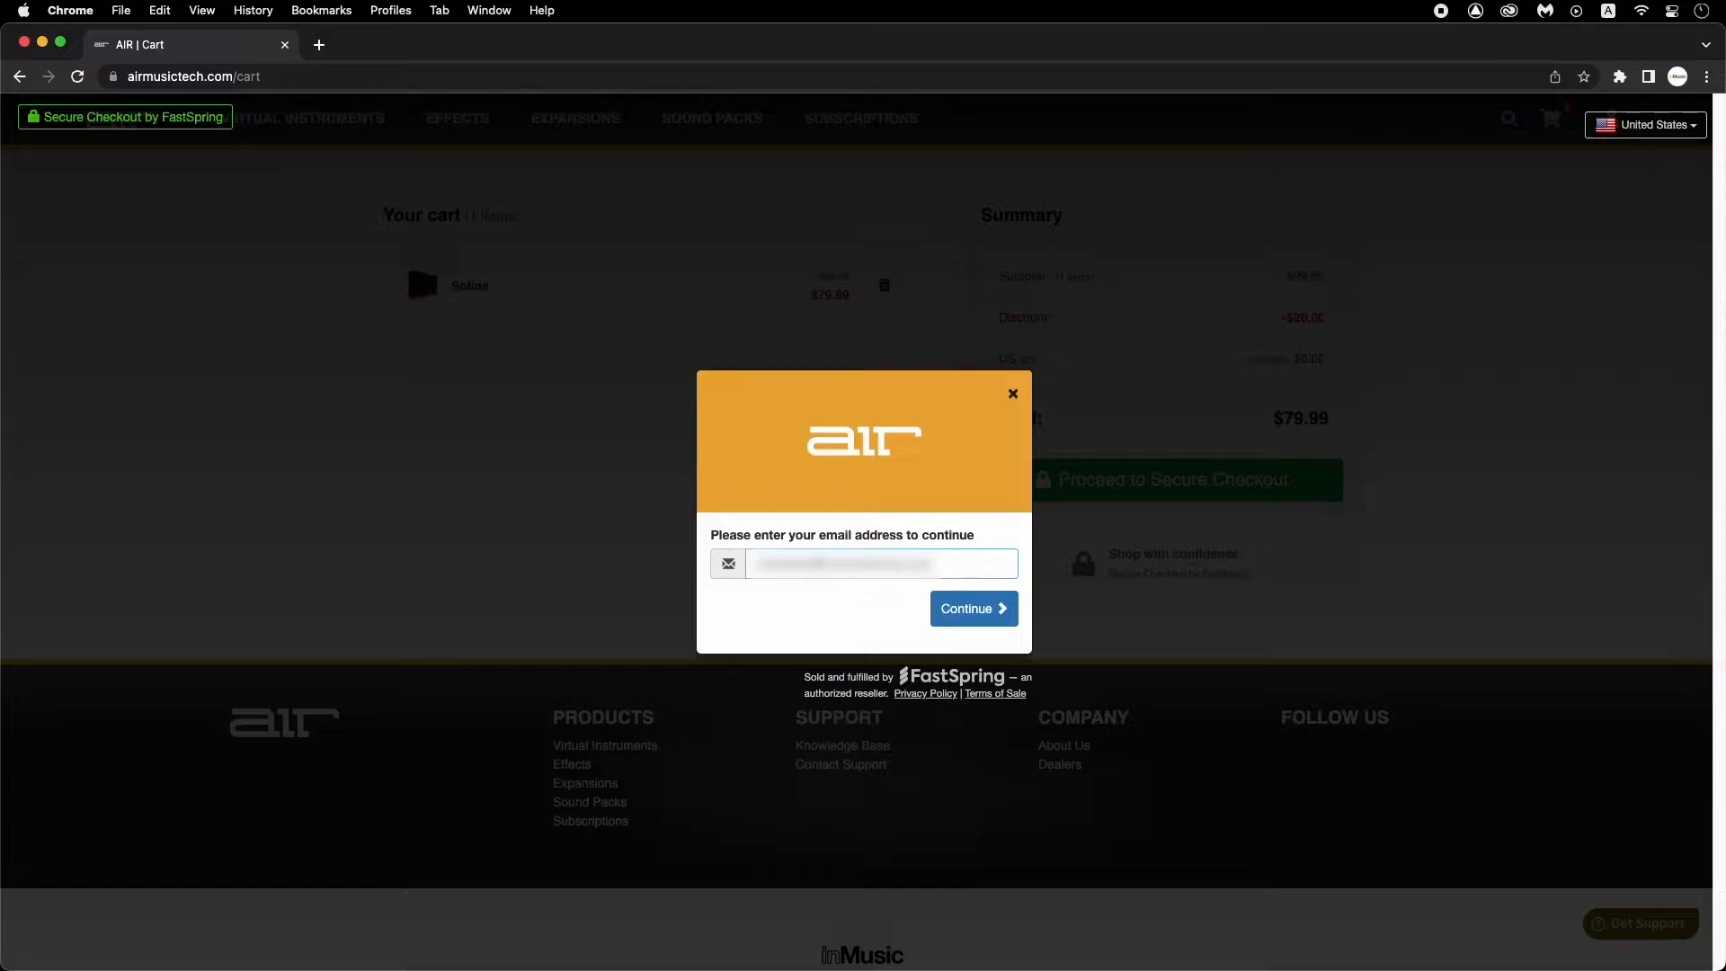
mouse_move(971, 608)
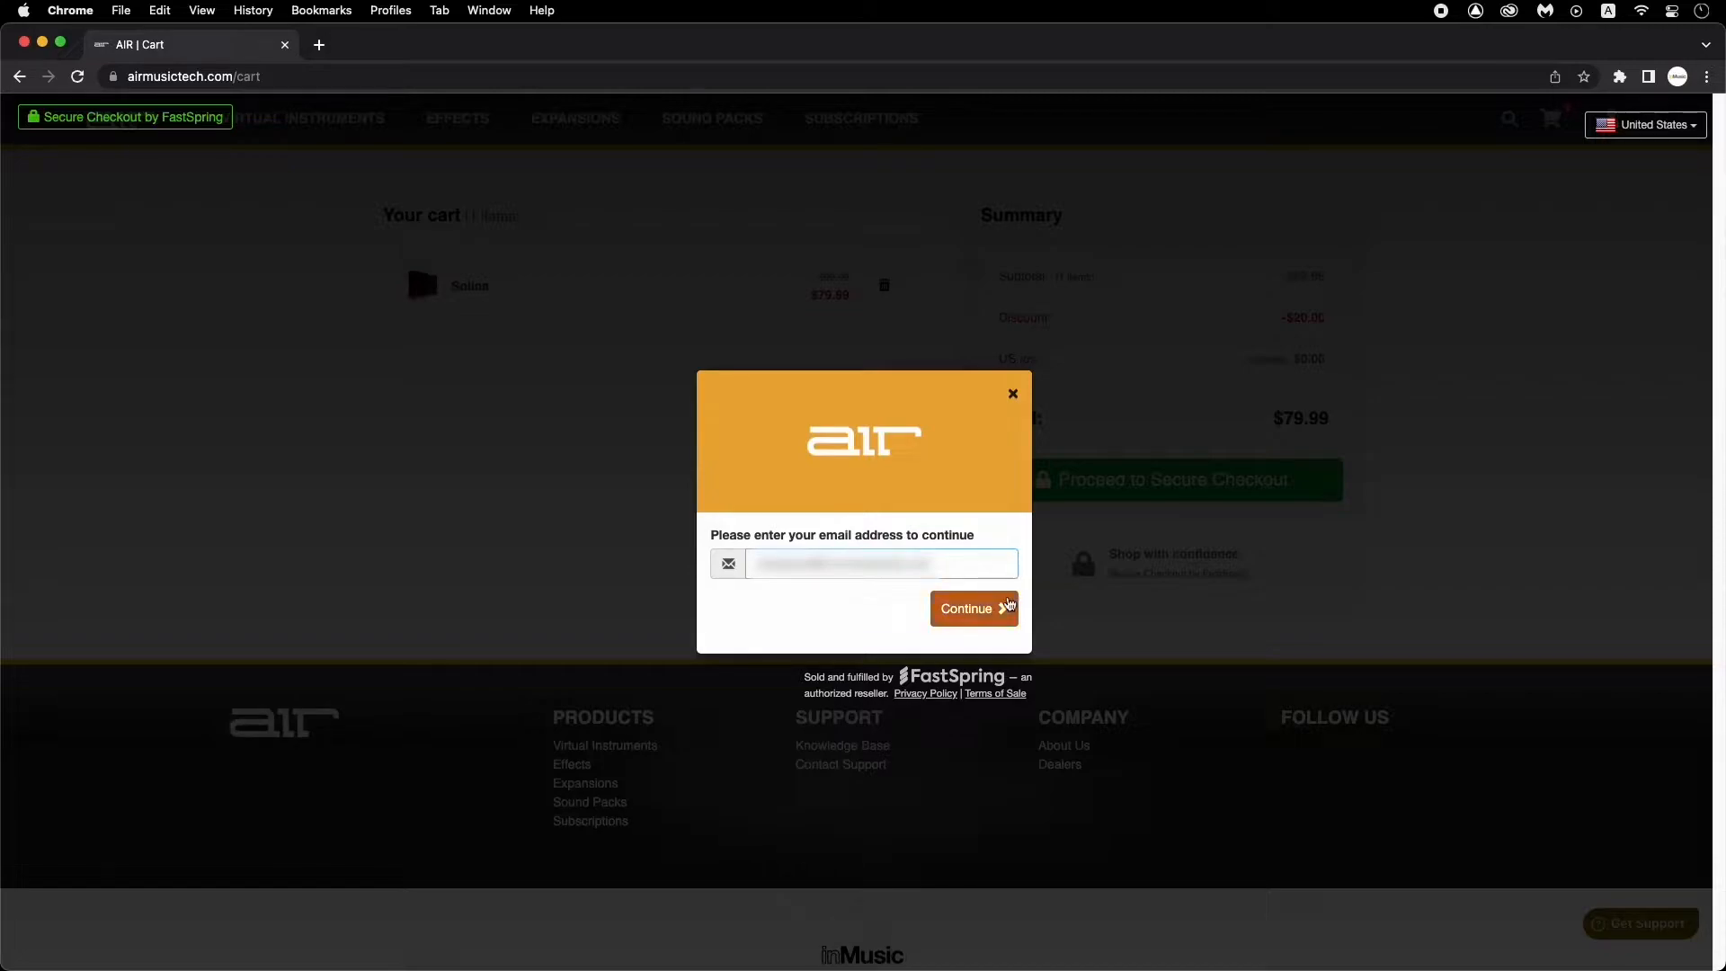
left_click(972, 608)
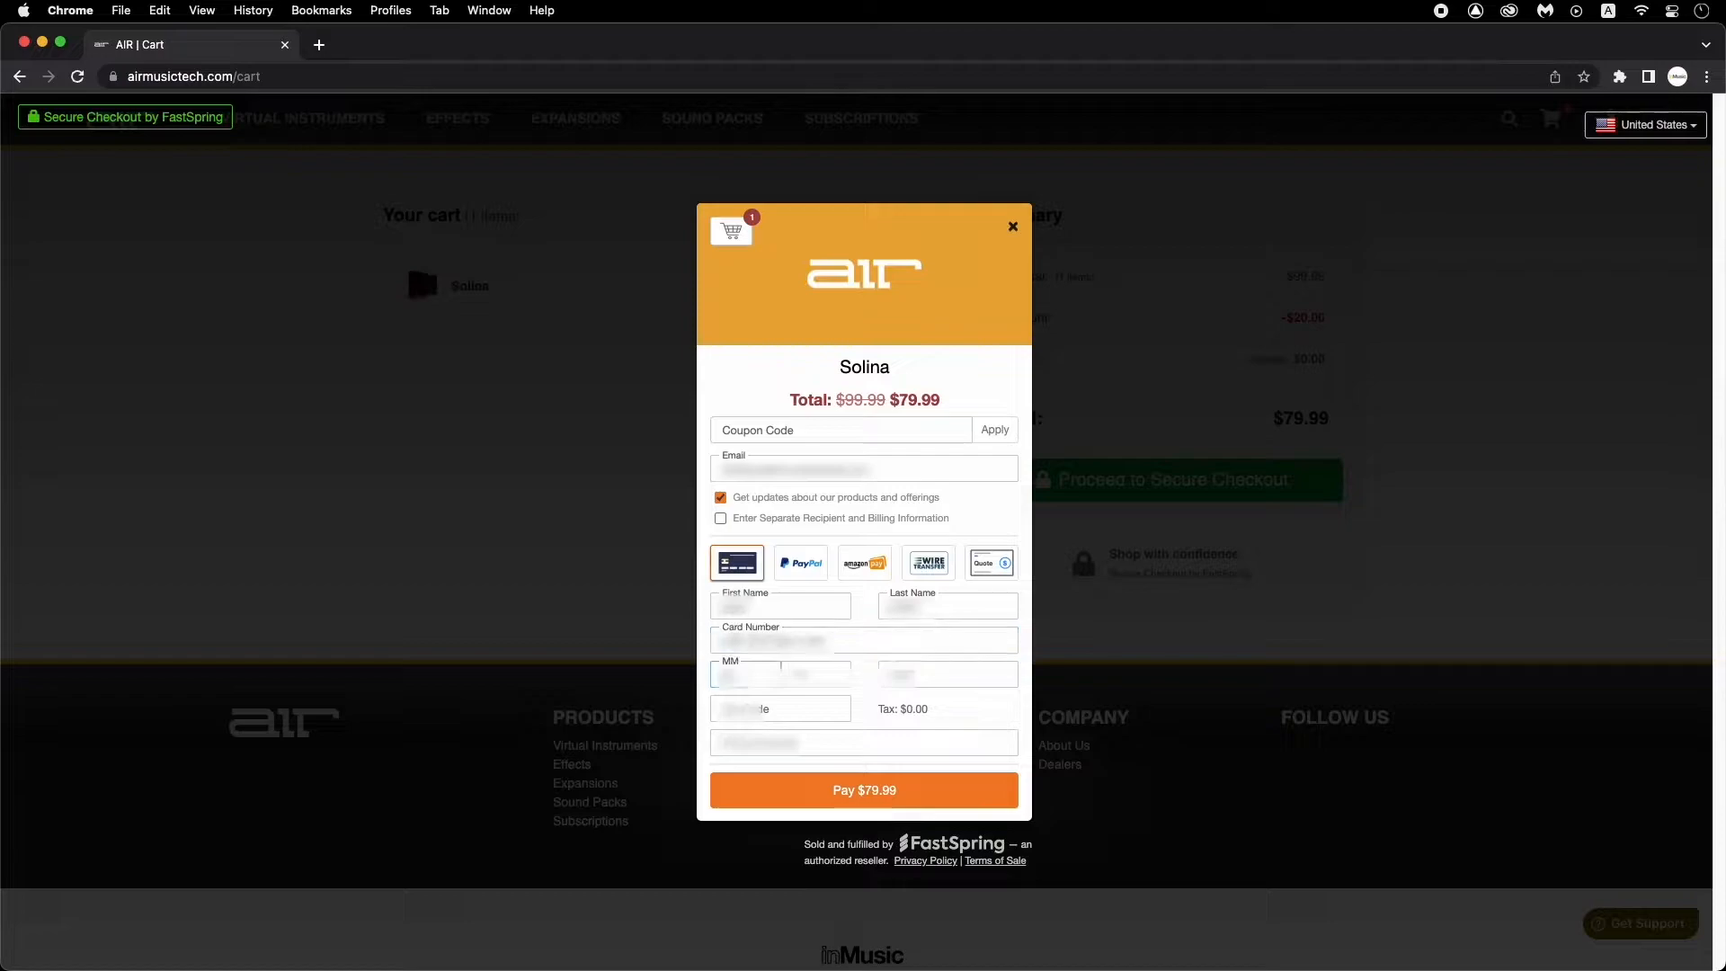
left_click(863, 789)
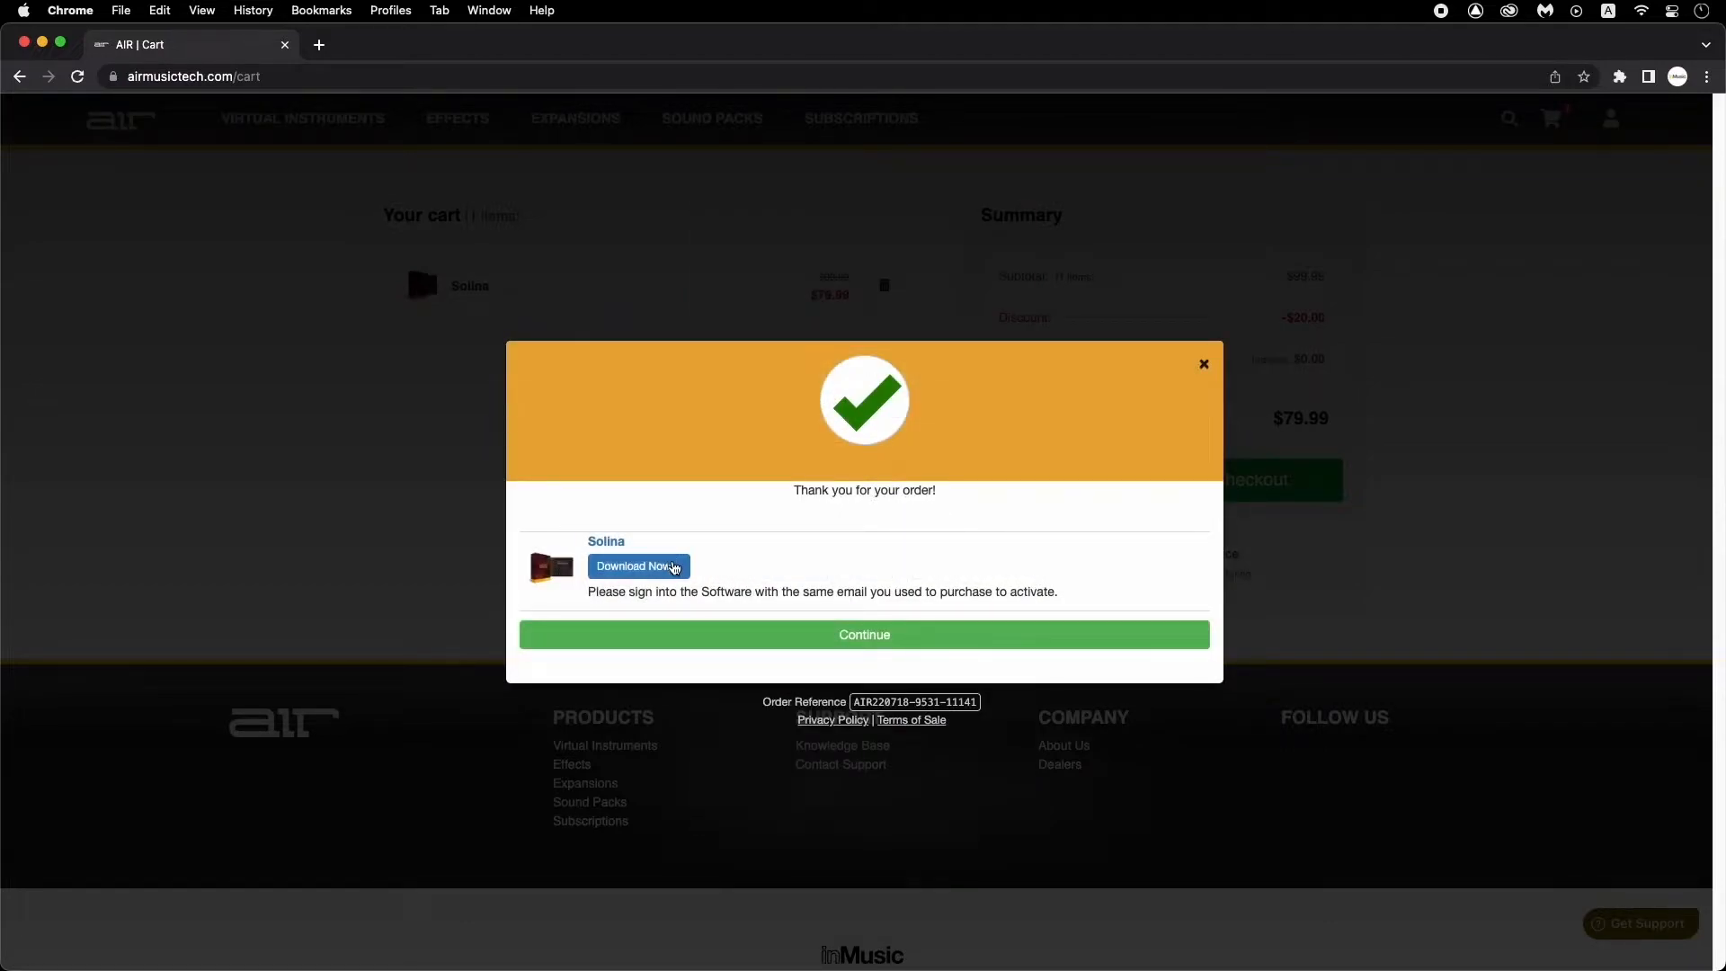
- Open Solina's download options and download the Windows installer InstallAIRSolina1.0.1.exe
left_click(637, 565)
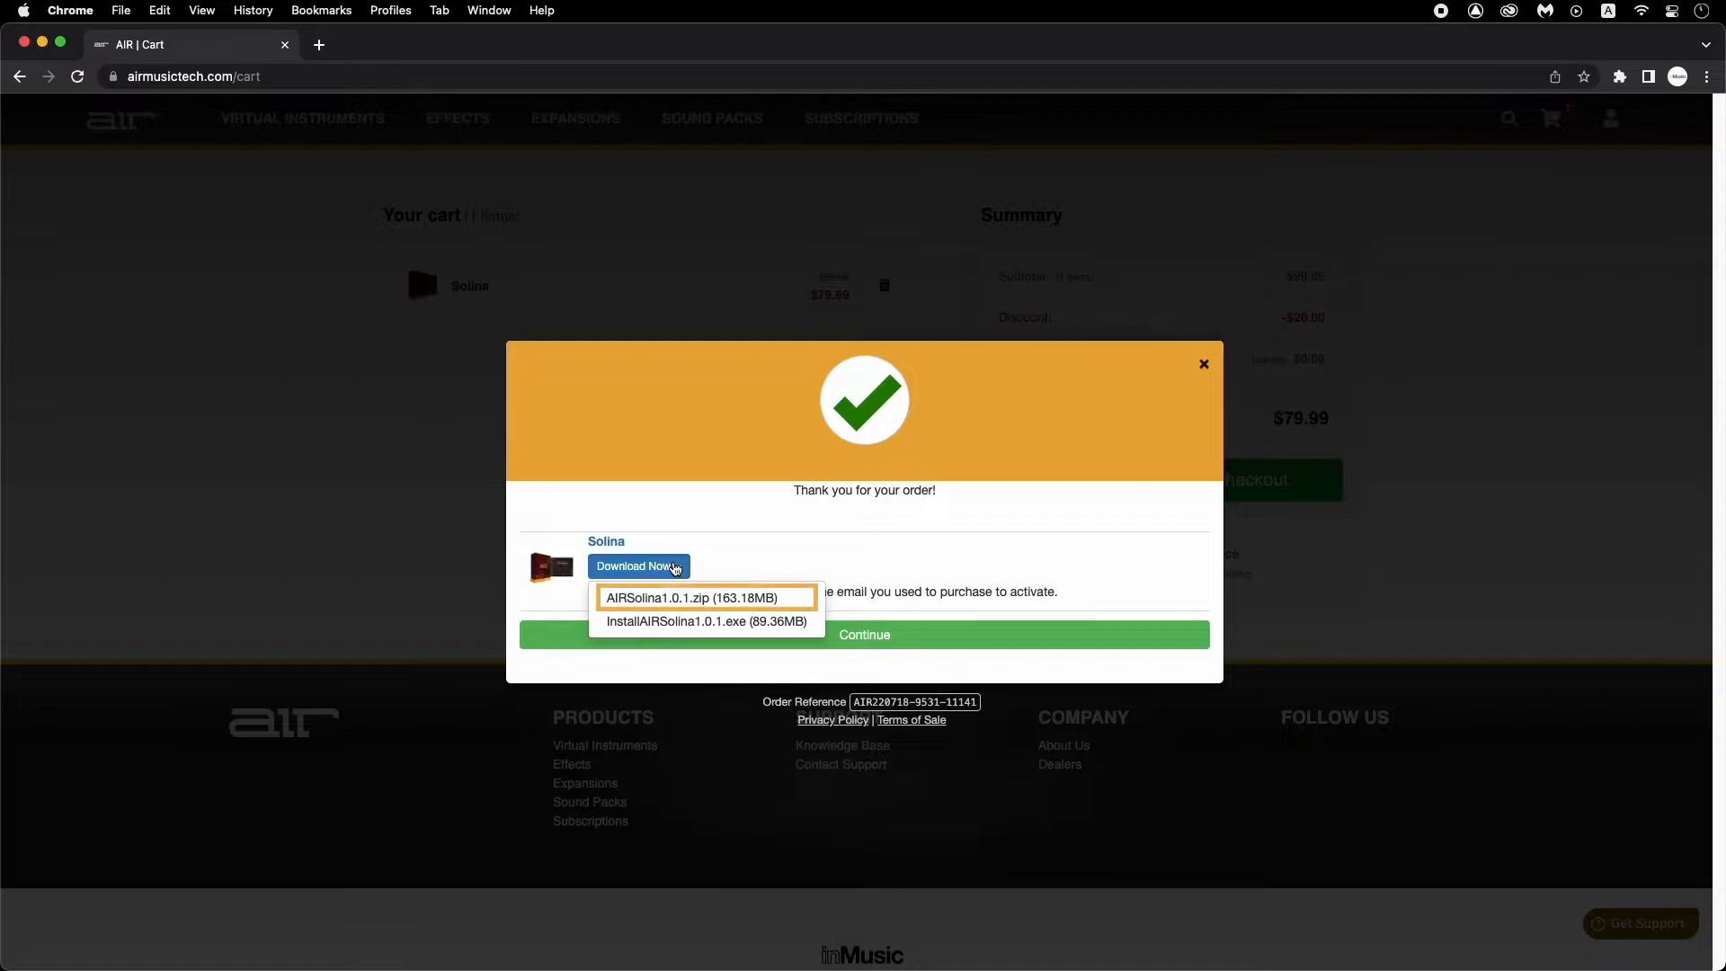
mouse_move(706, 621)
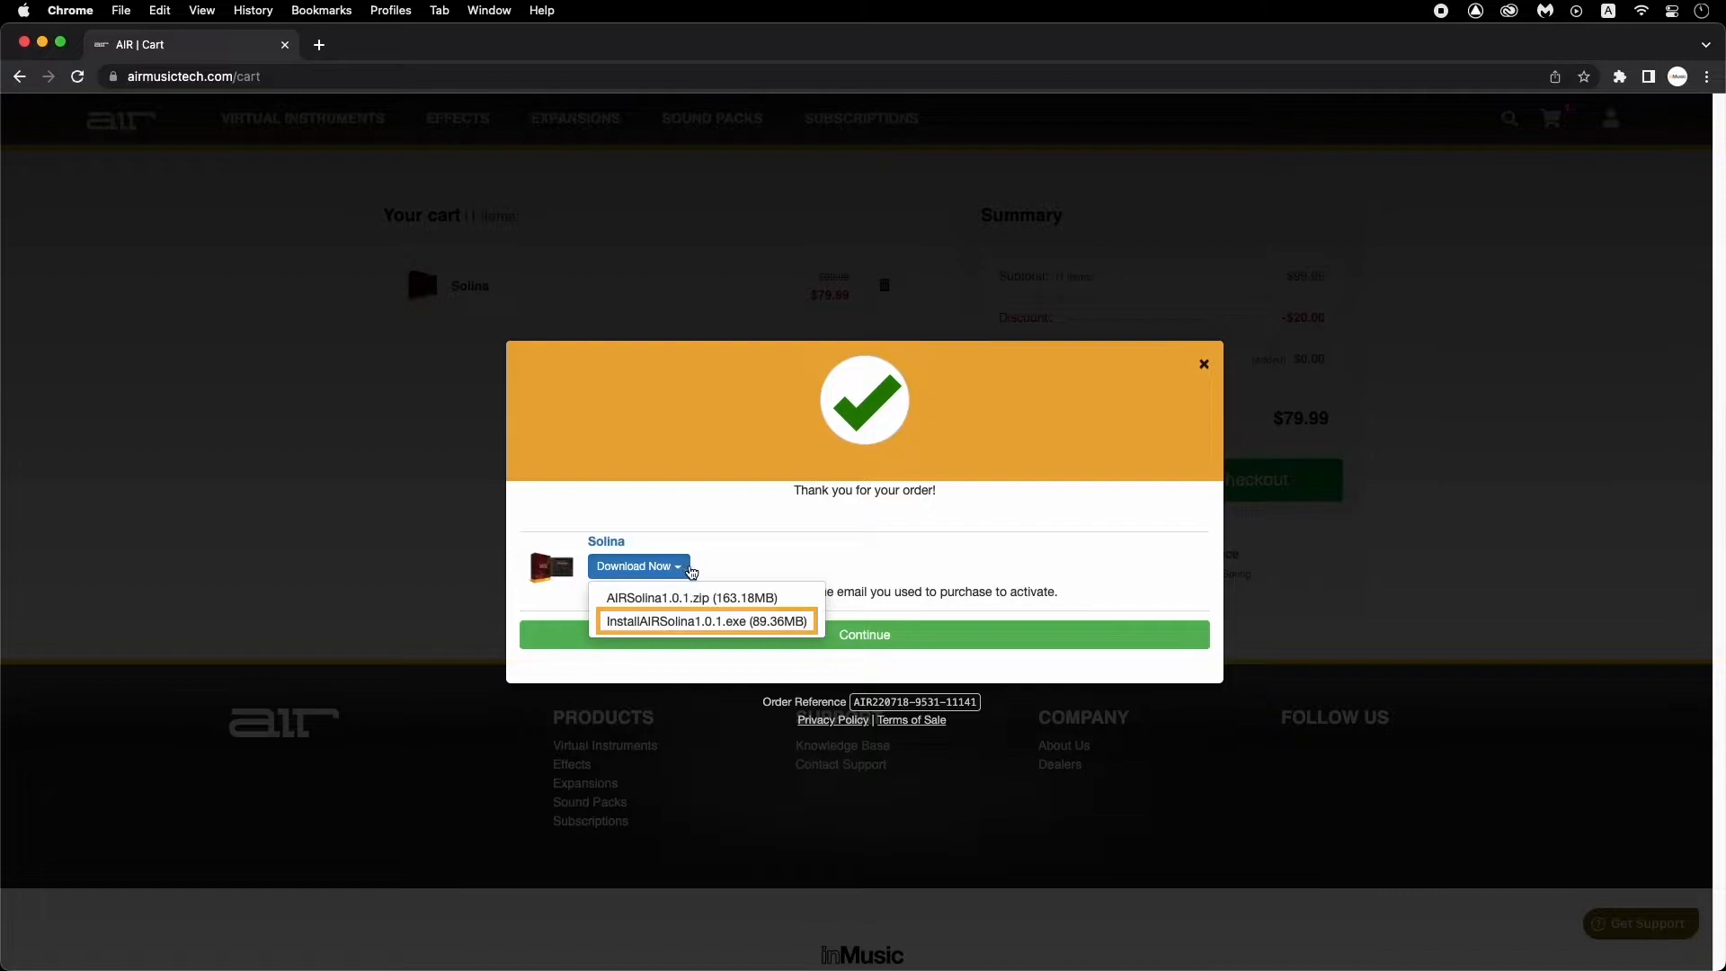
left_click(691, 597)
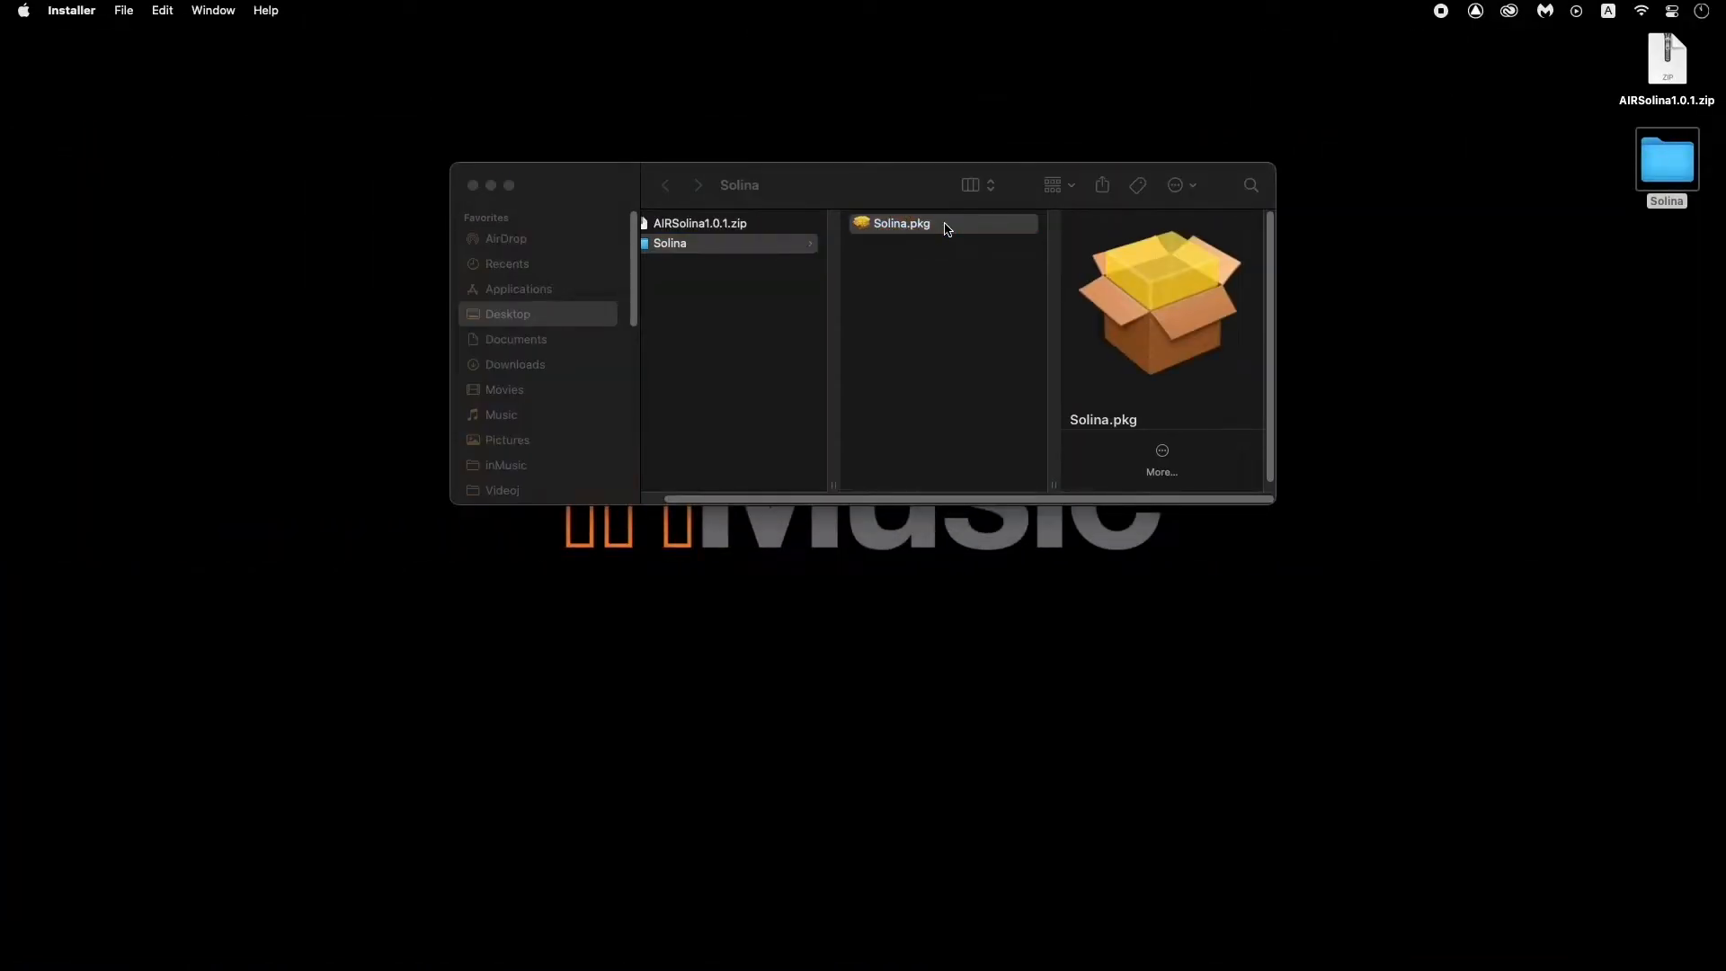
- Launch Solina.pkg and continue past the installer introduction
double_click(898, 222)
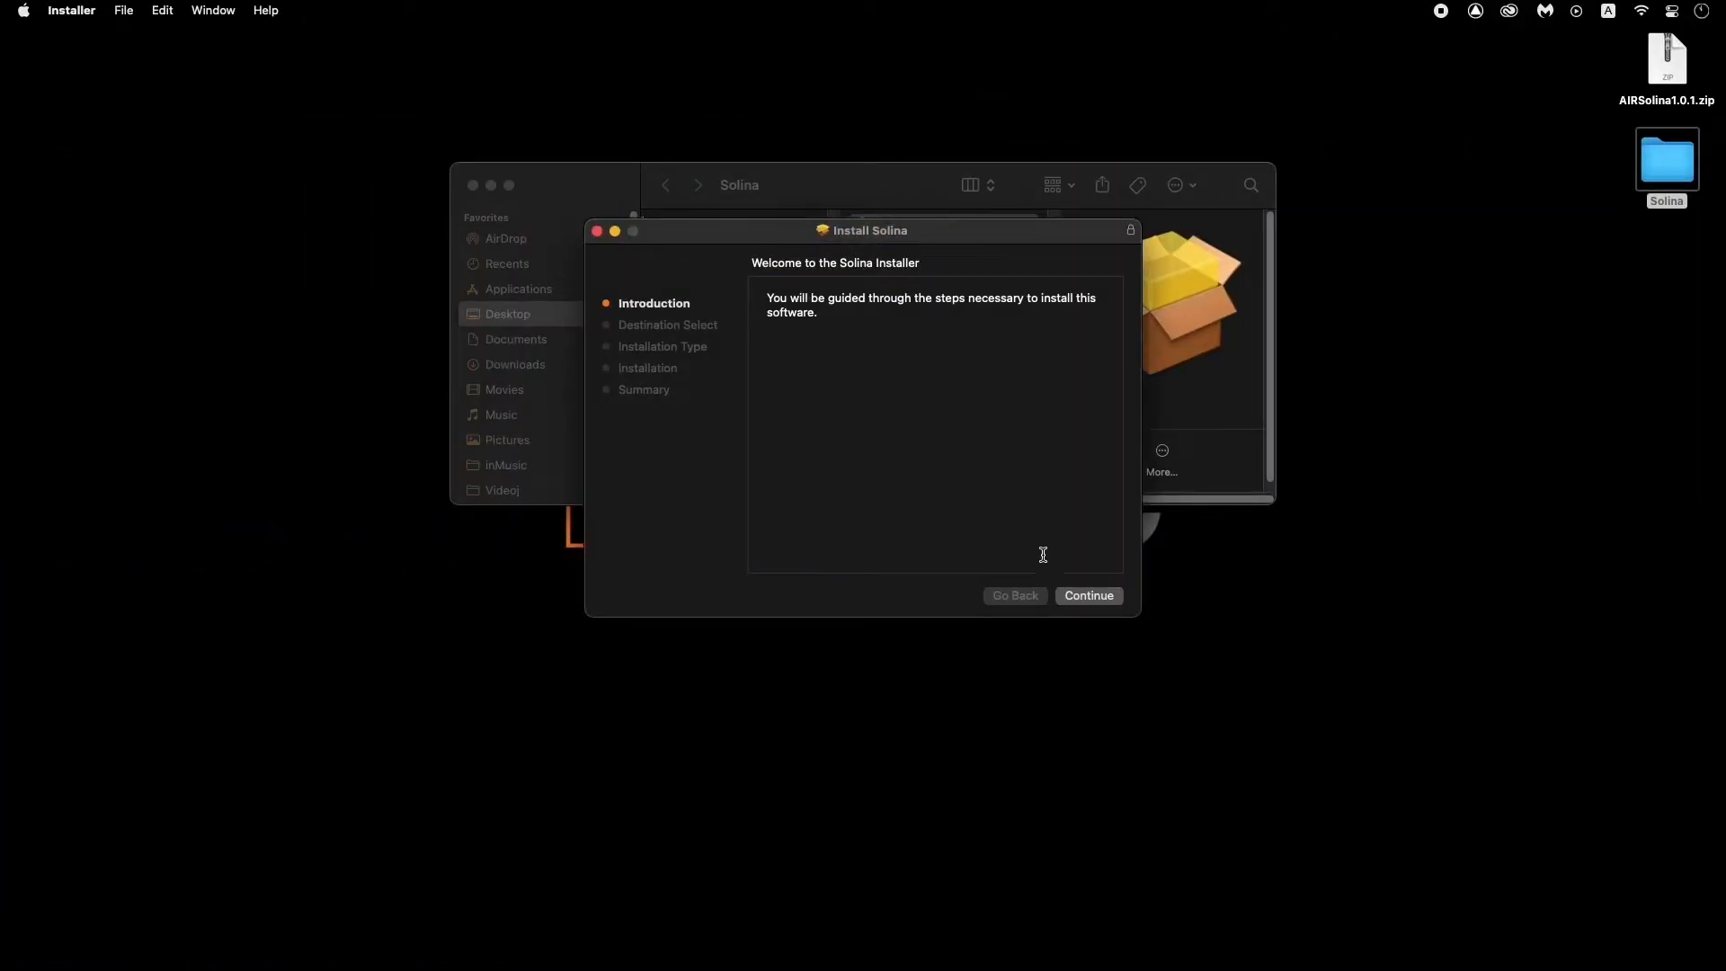
left_click(1088, 595)
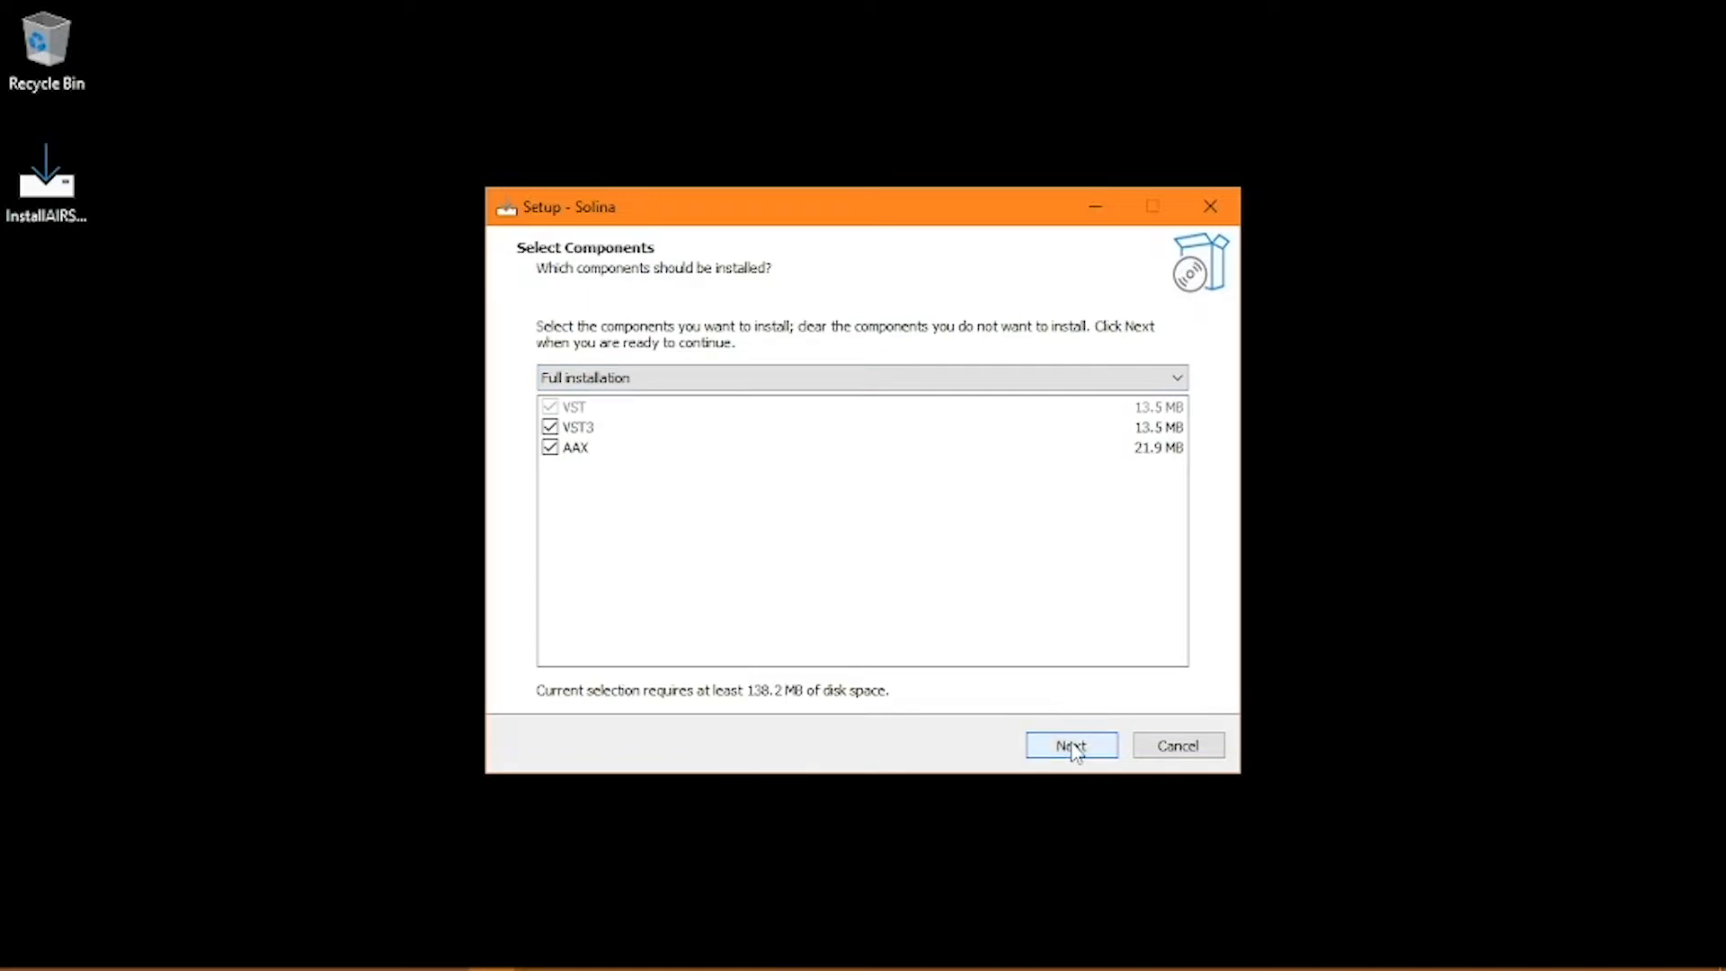
- Accept full VST, VST3 and AAX installation and tick the desktop shortcut option
left_click(1070, 745)
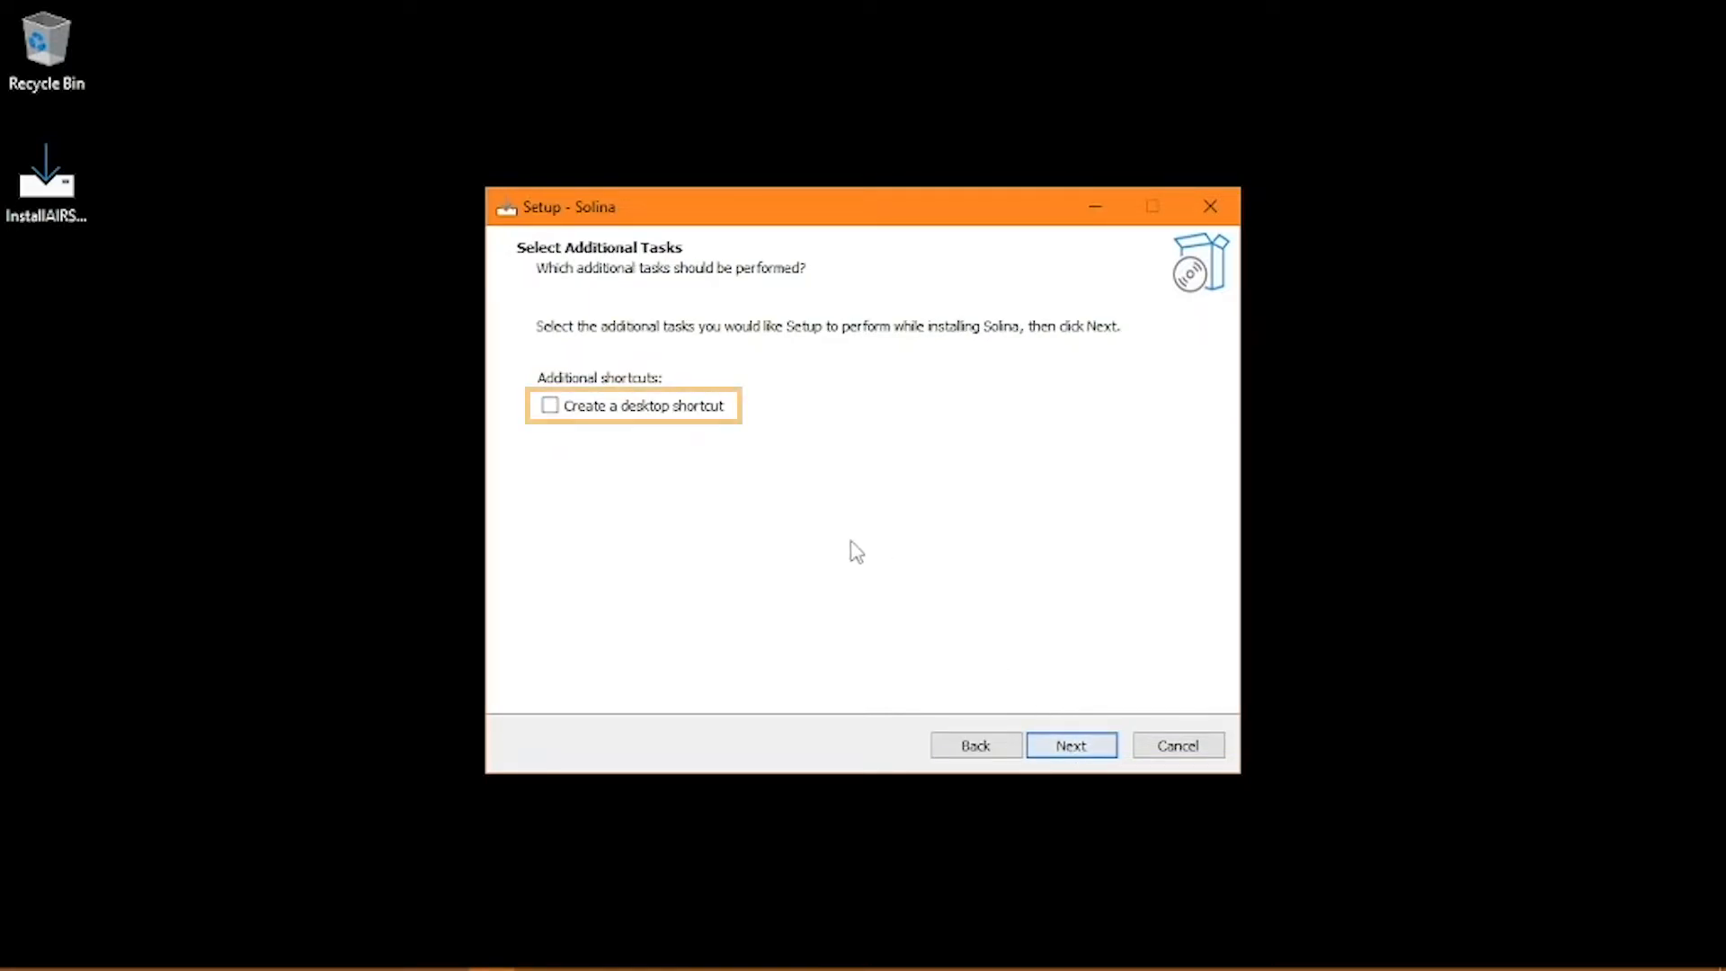
left_click(549, 406)
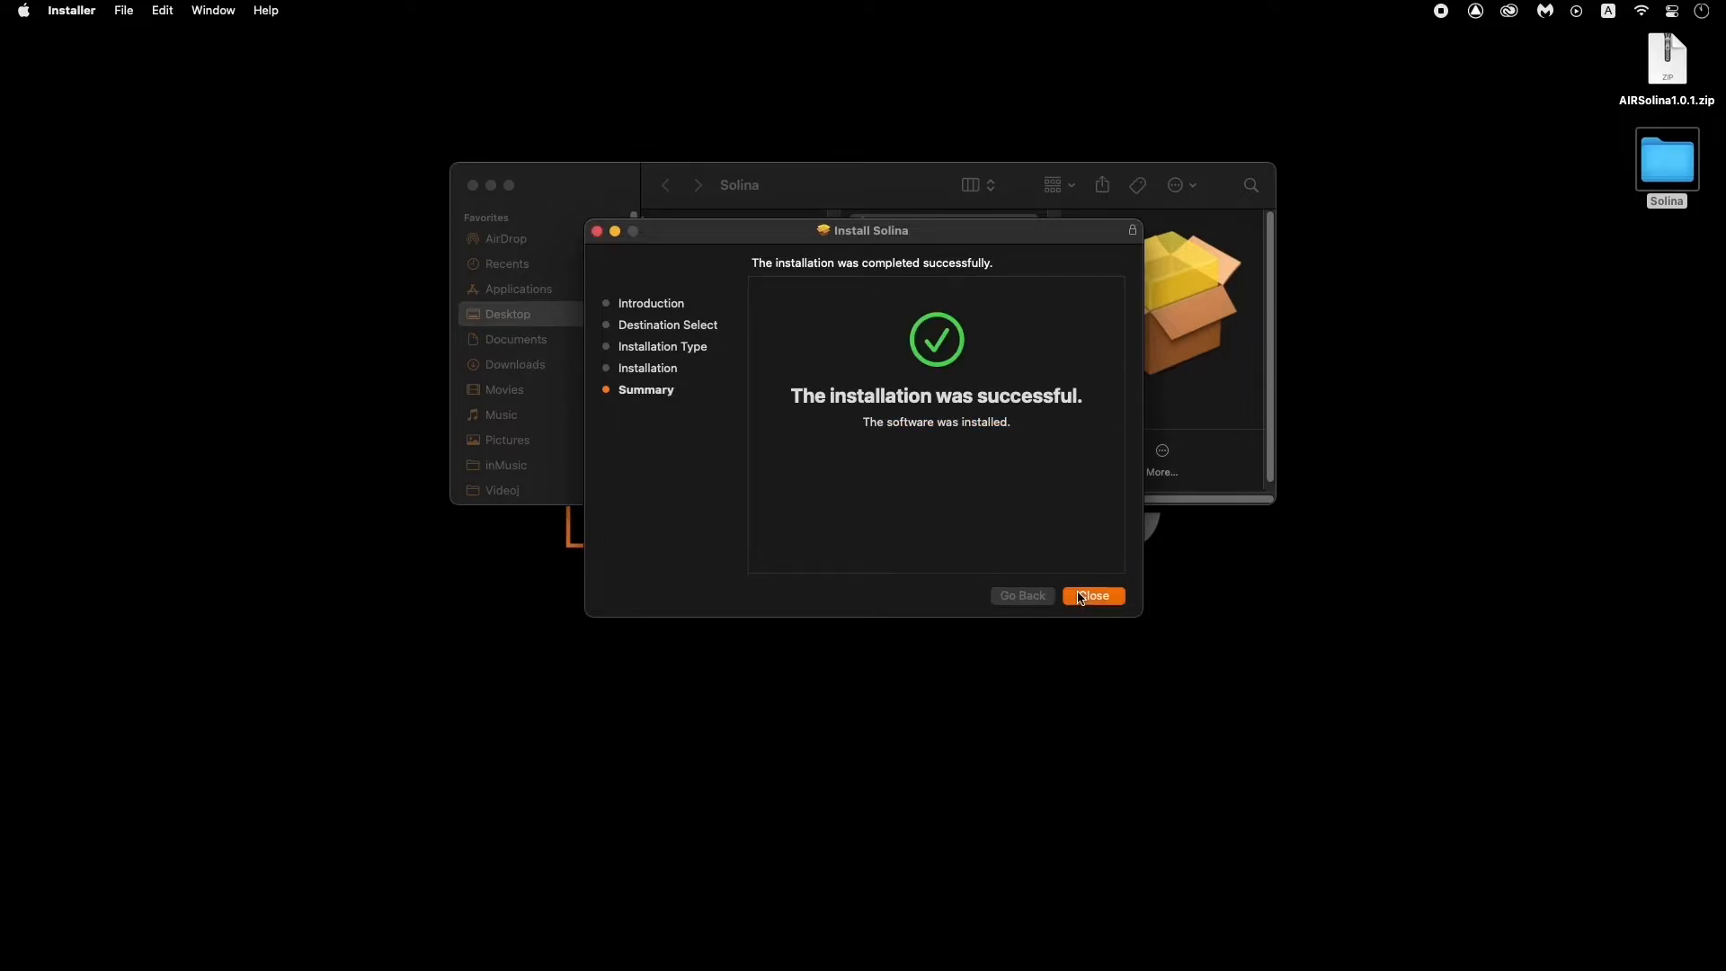
- Close the macOS installer and browse Applications > AIR Music Technology > Solina
left_click(1090, 595)
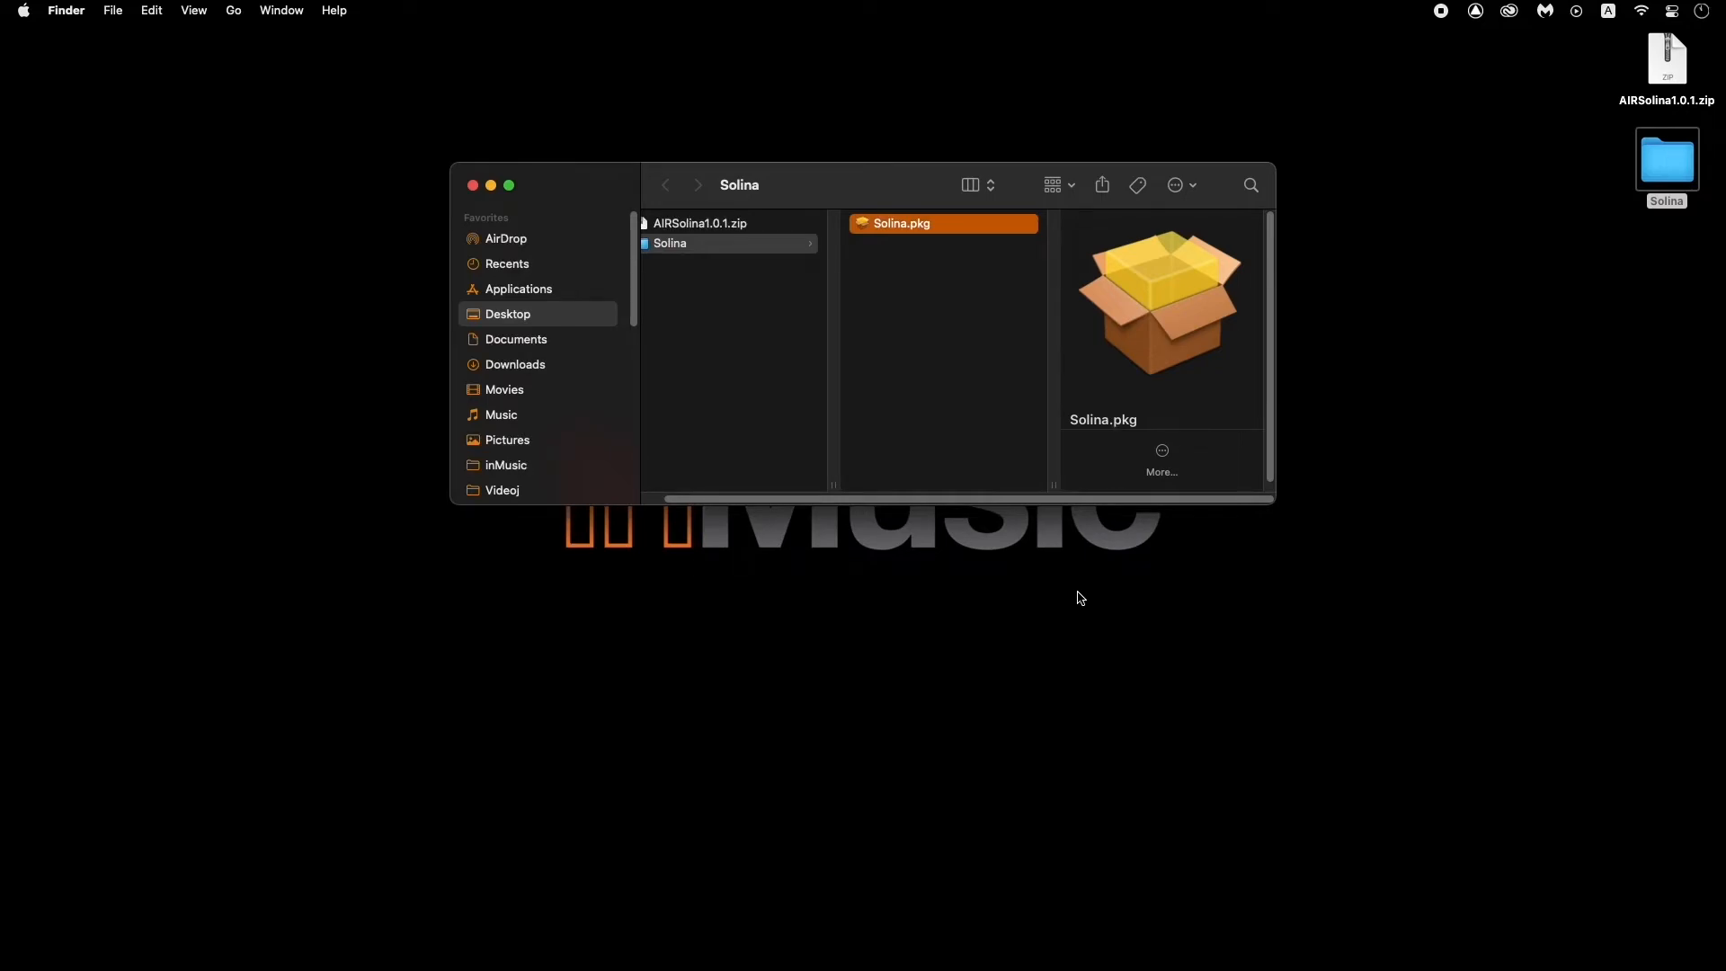
left_click(519, 289)
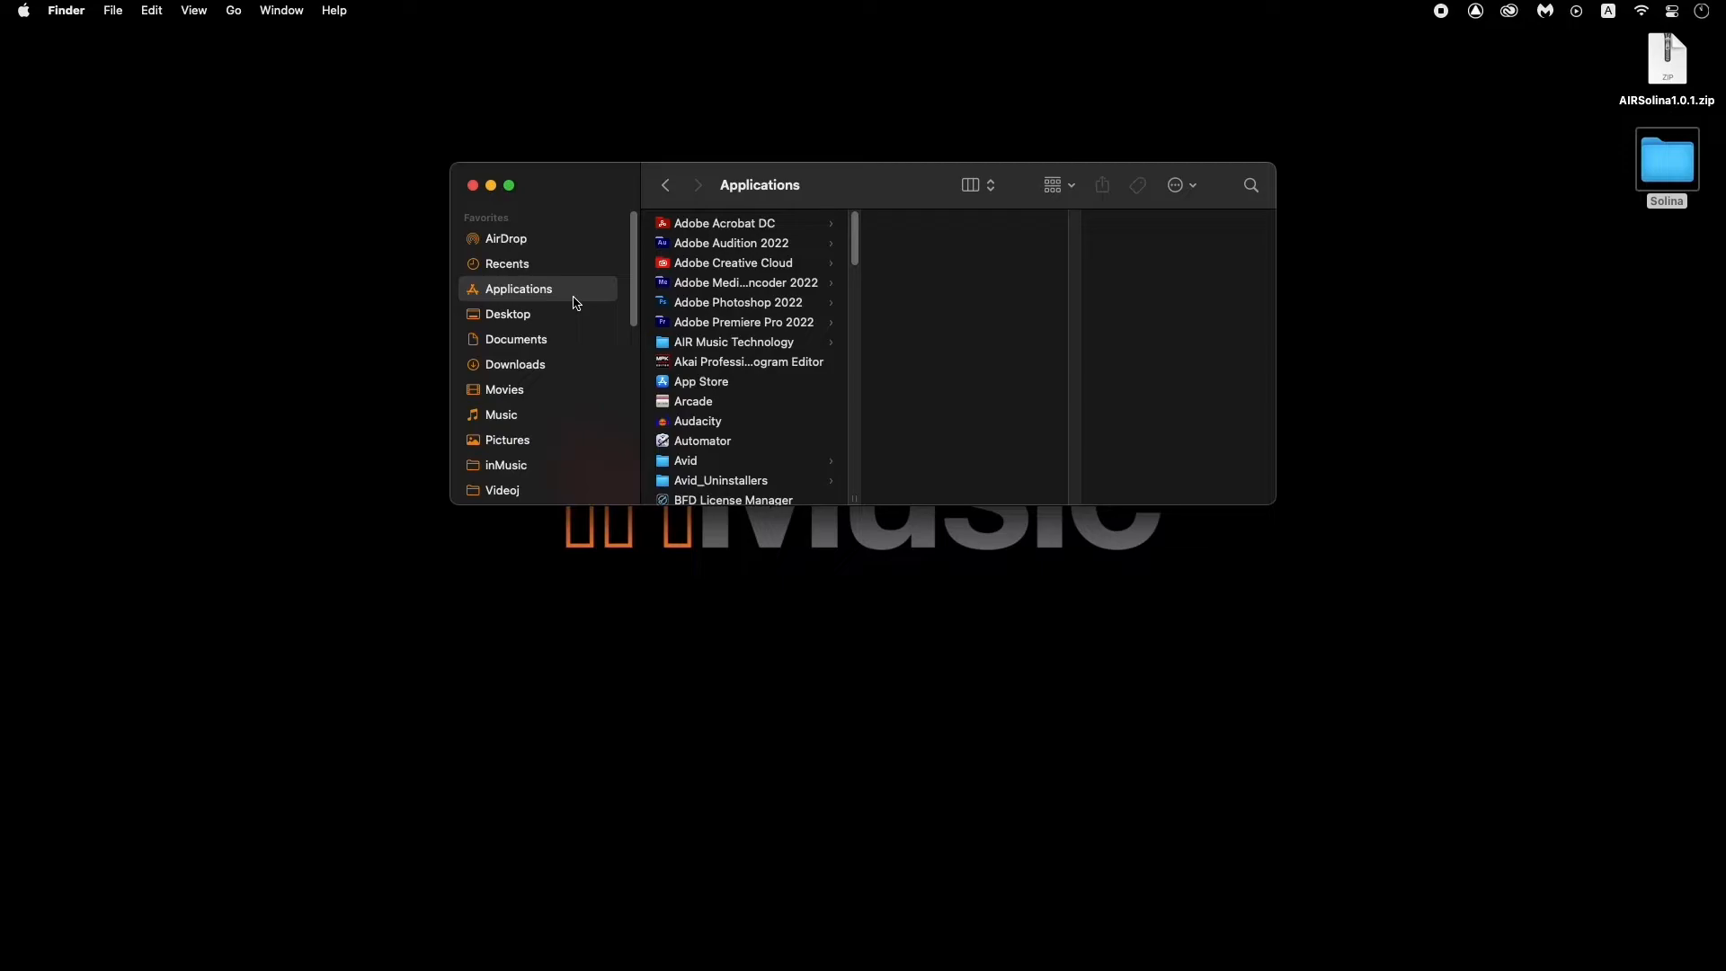
left_click(733, 341)
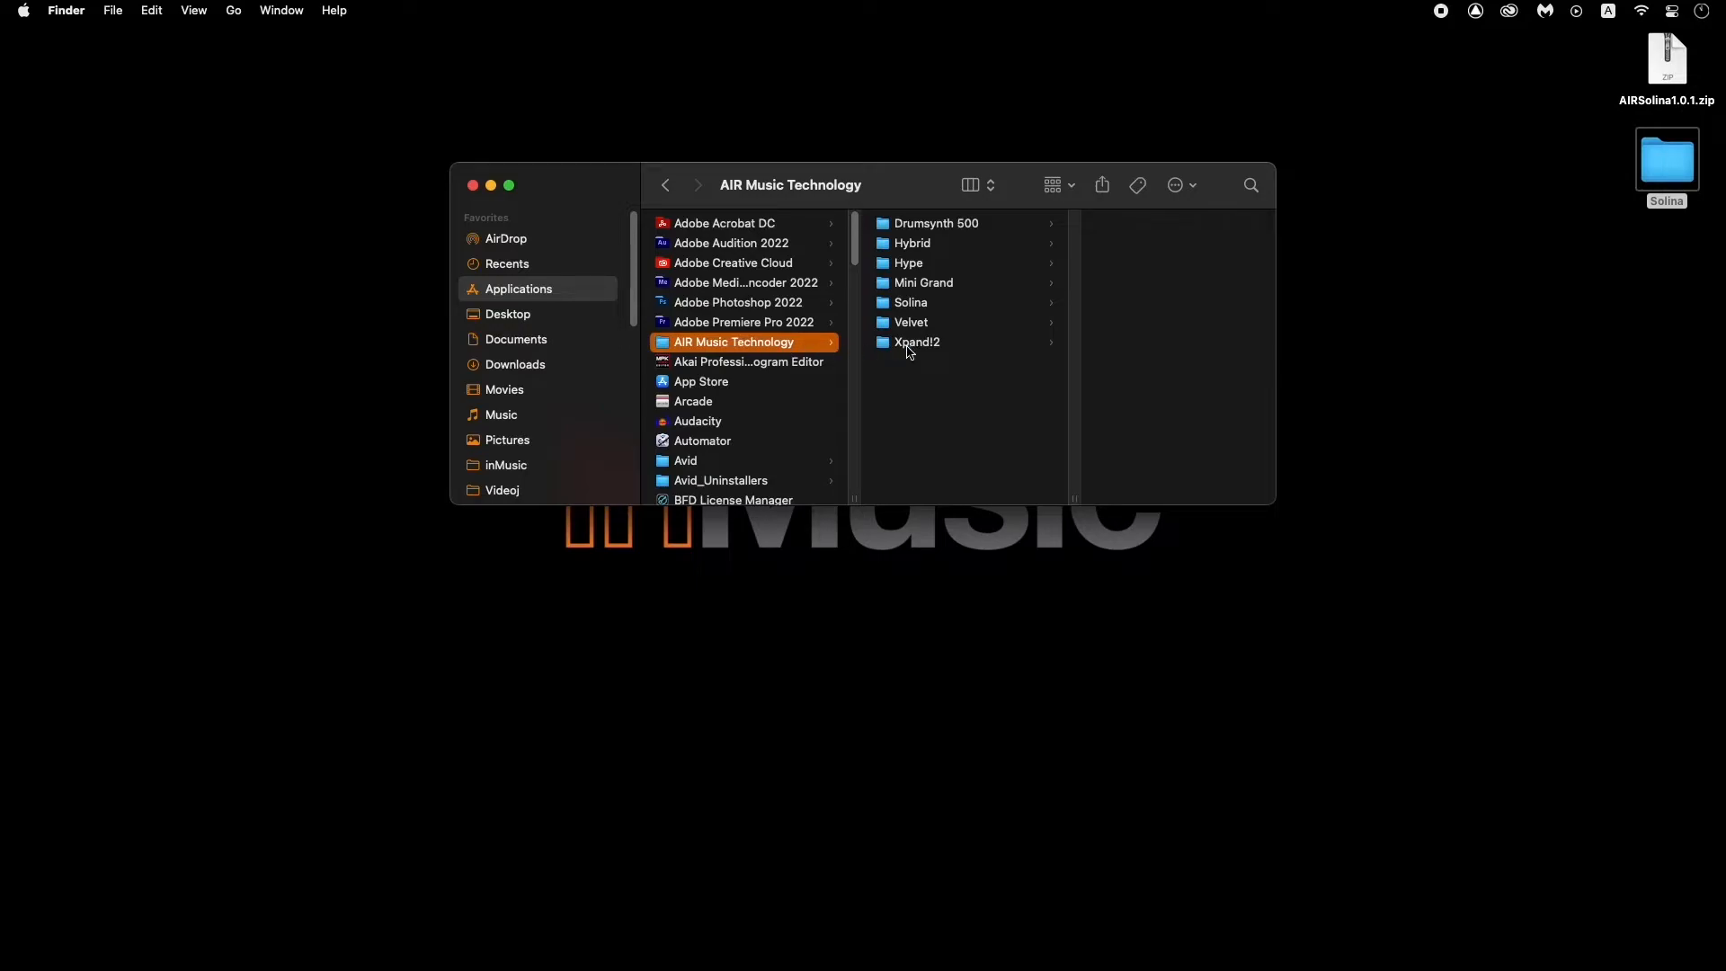
left_click(911, 301)
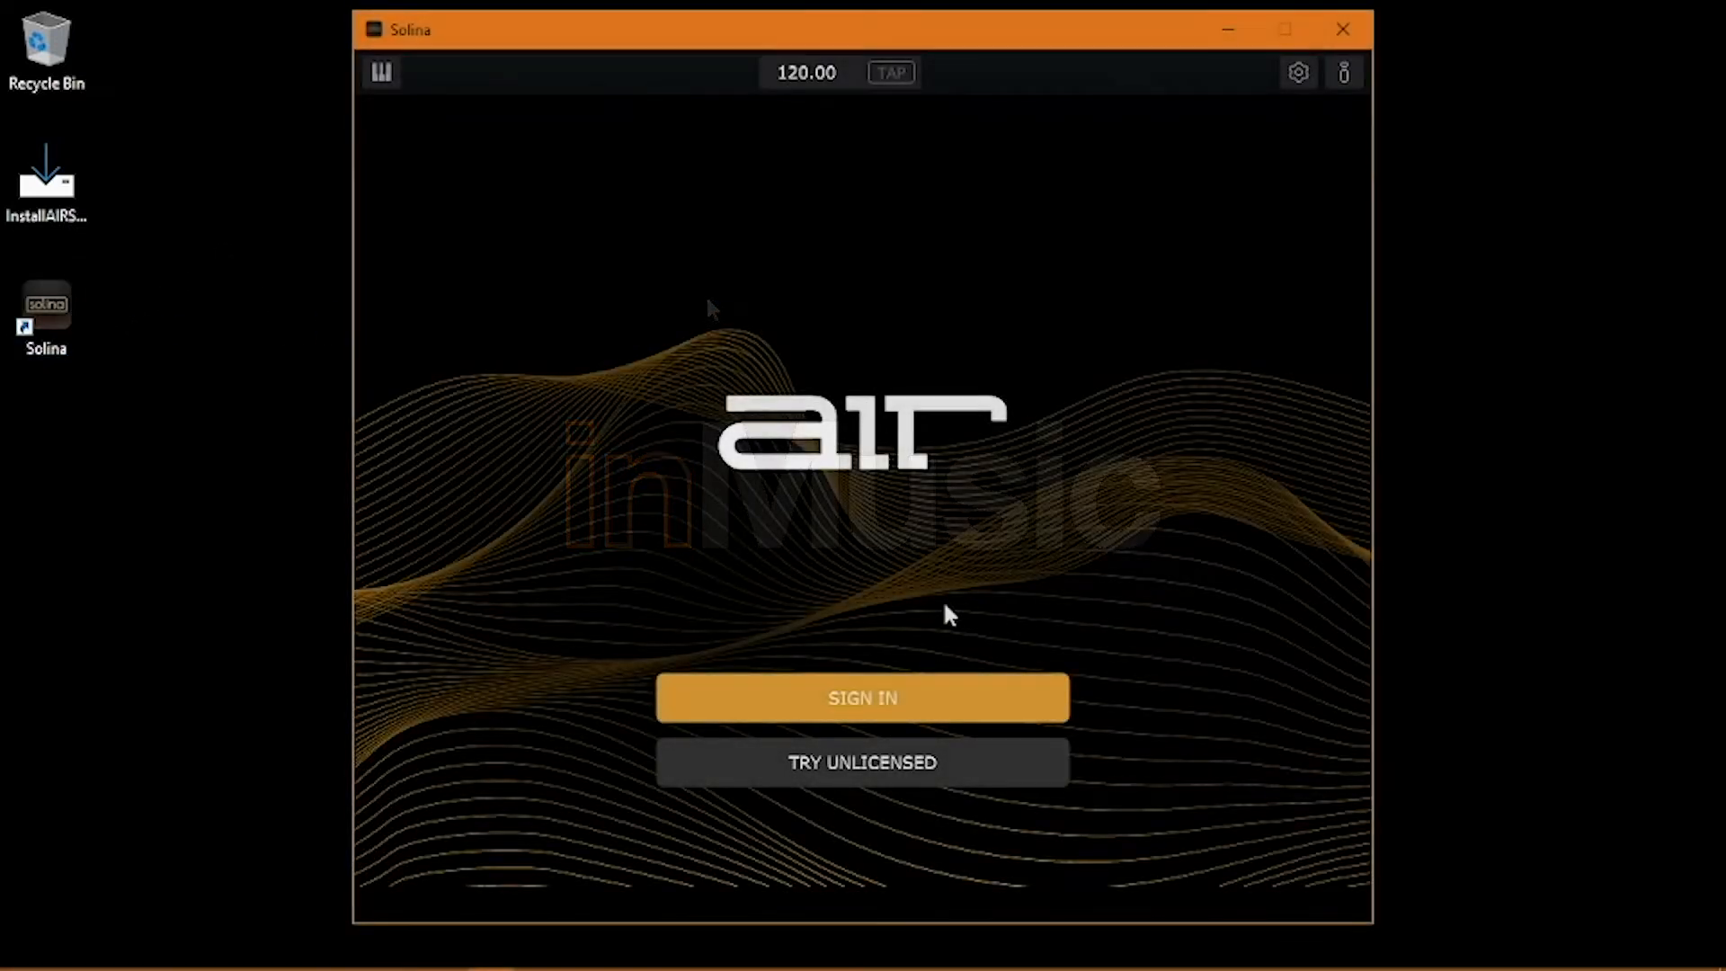
- Sign in to Solina through the inMusic account login page
left_click(861, 697)
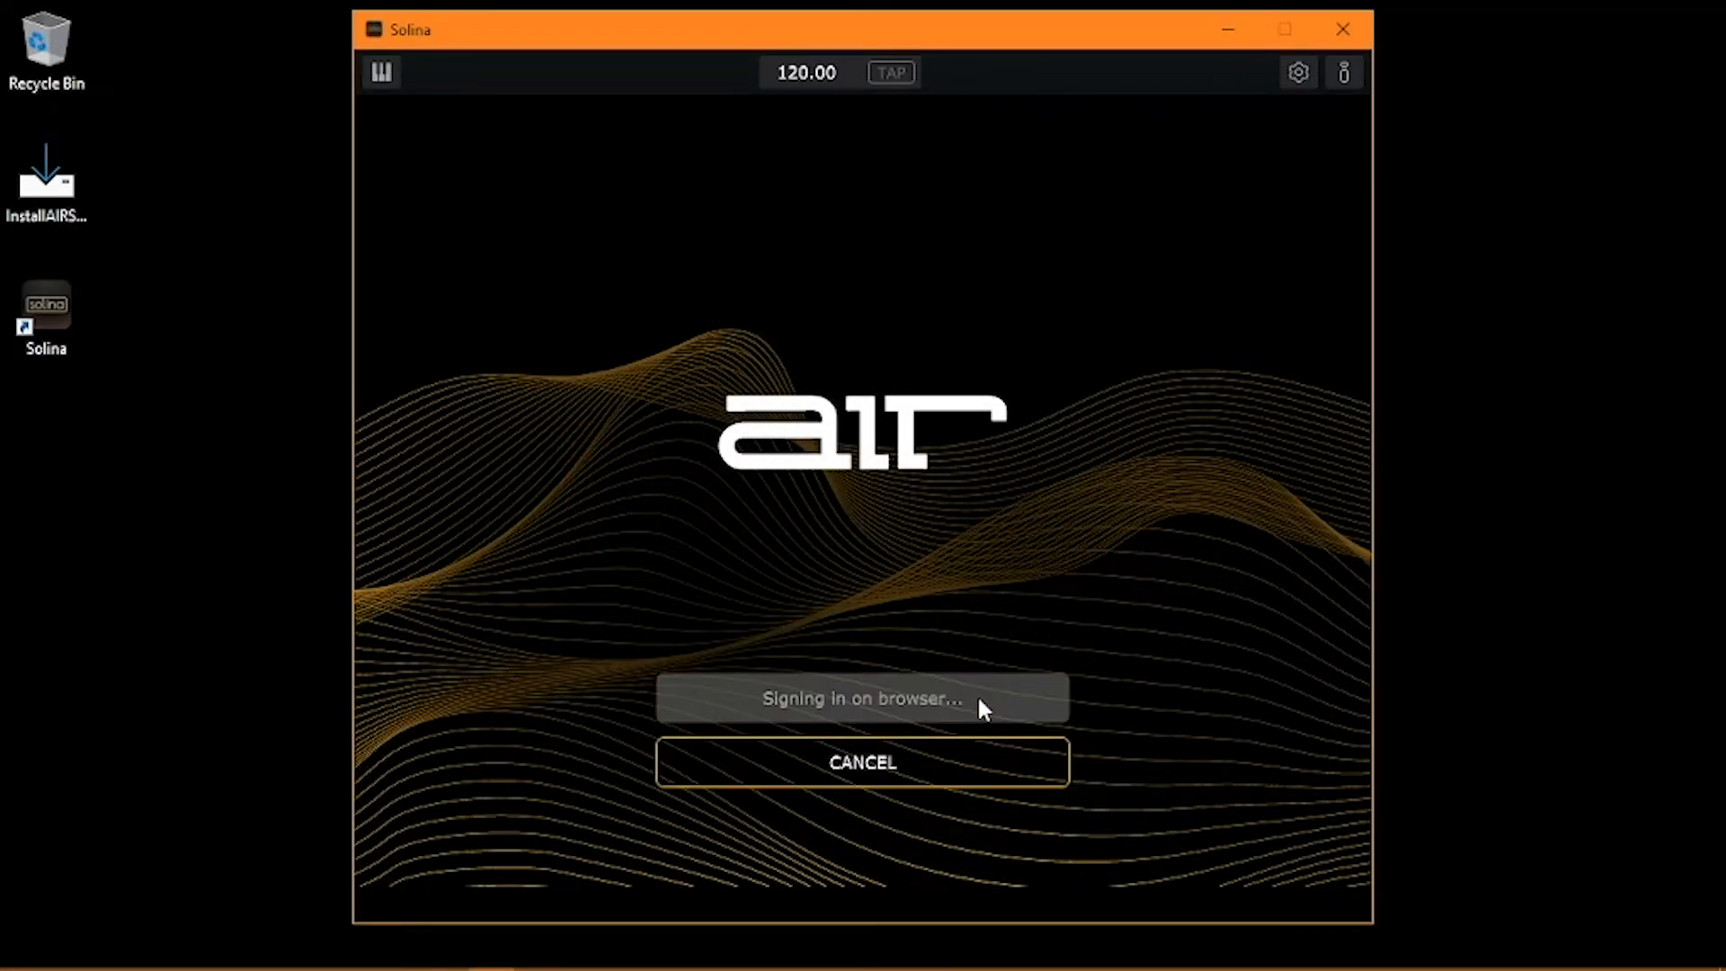
left_click(862, 697)
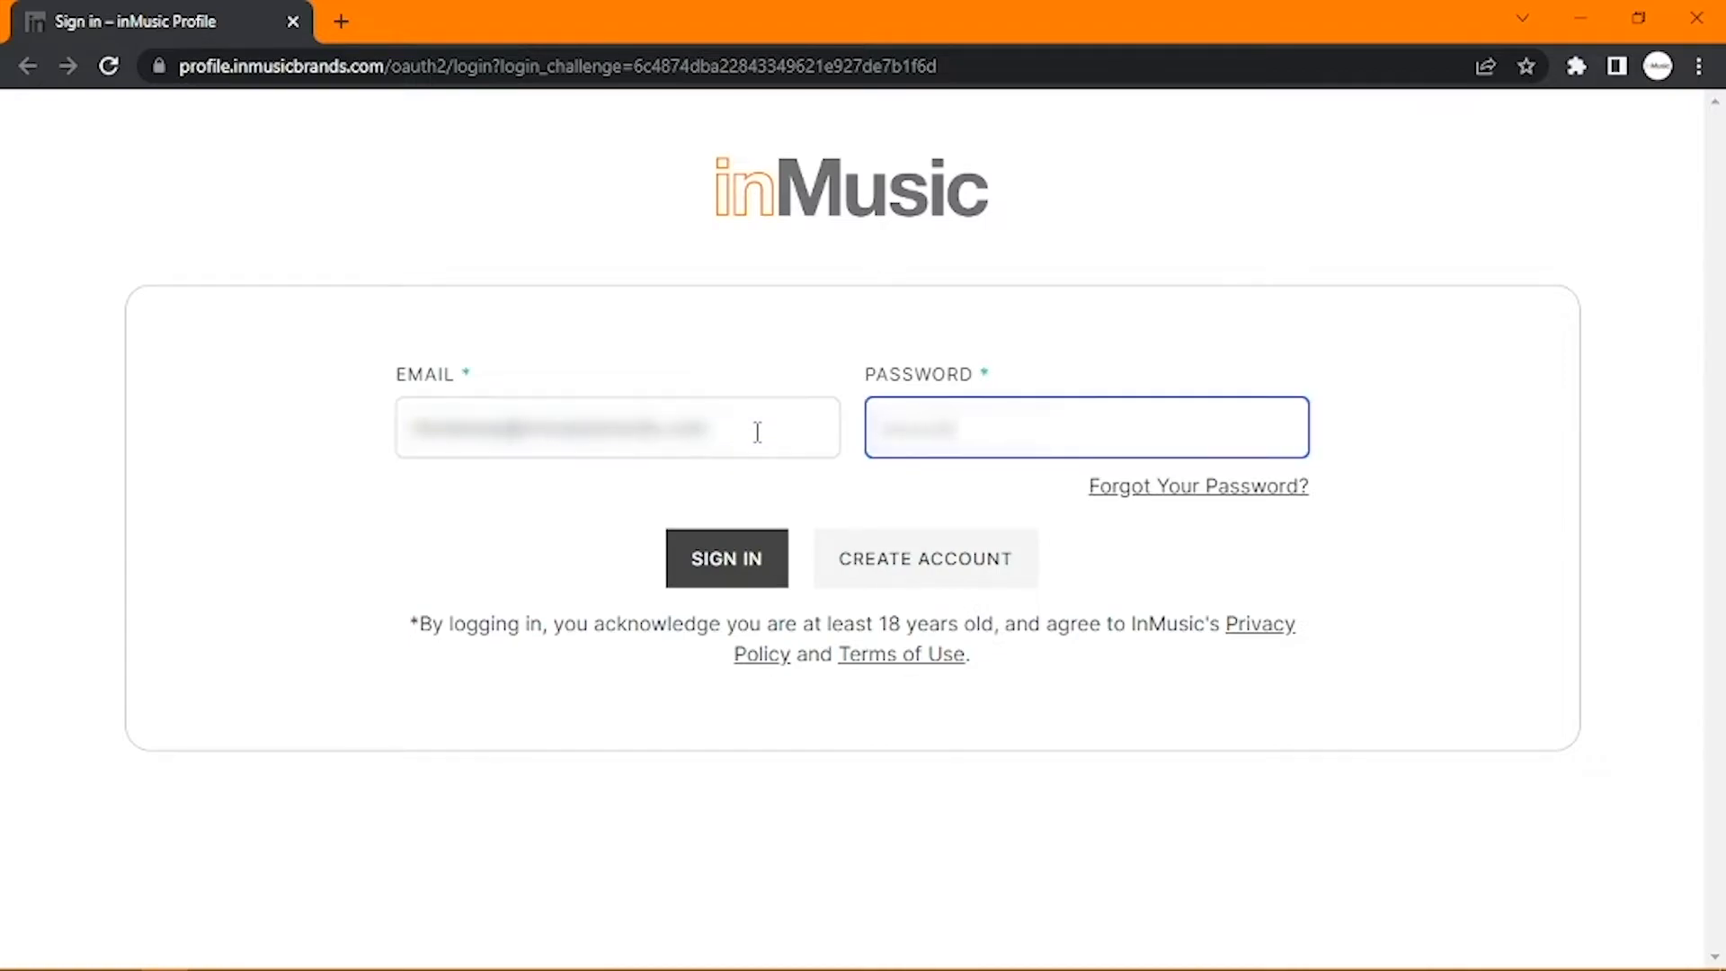
left_click(725, 558)
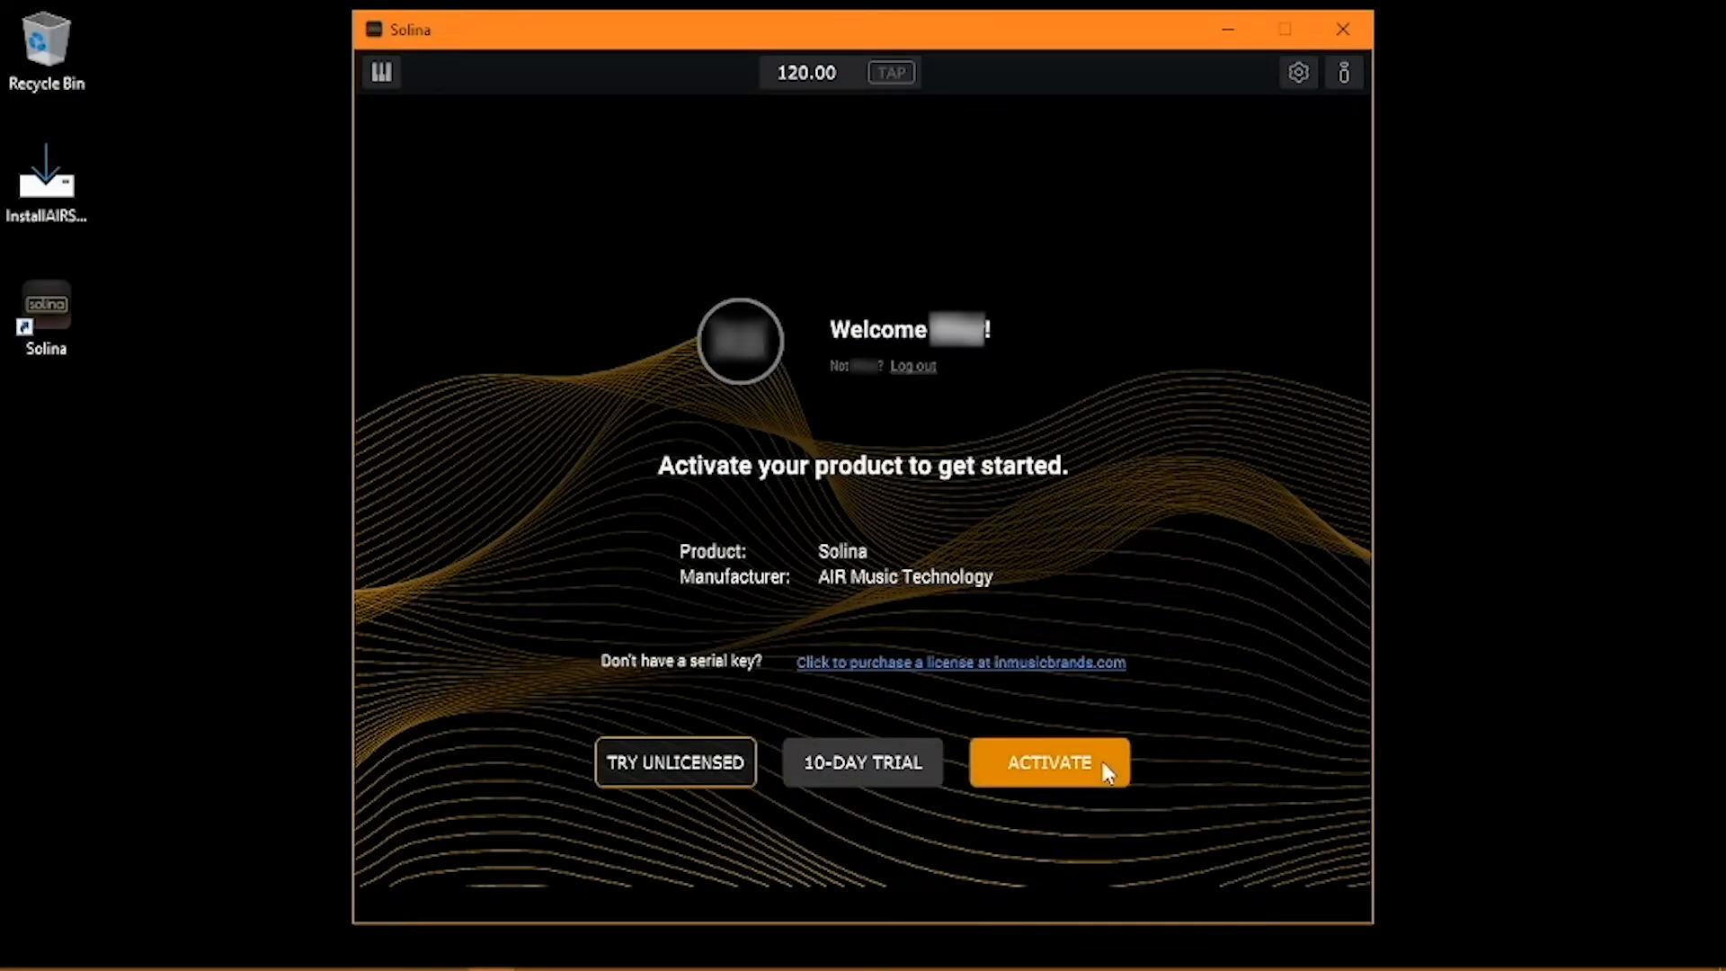
- Activate Solina, confirm the activation, and continue to the instrument
left_click(1046, 762)
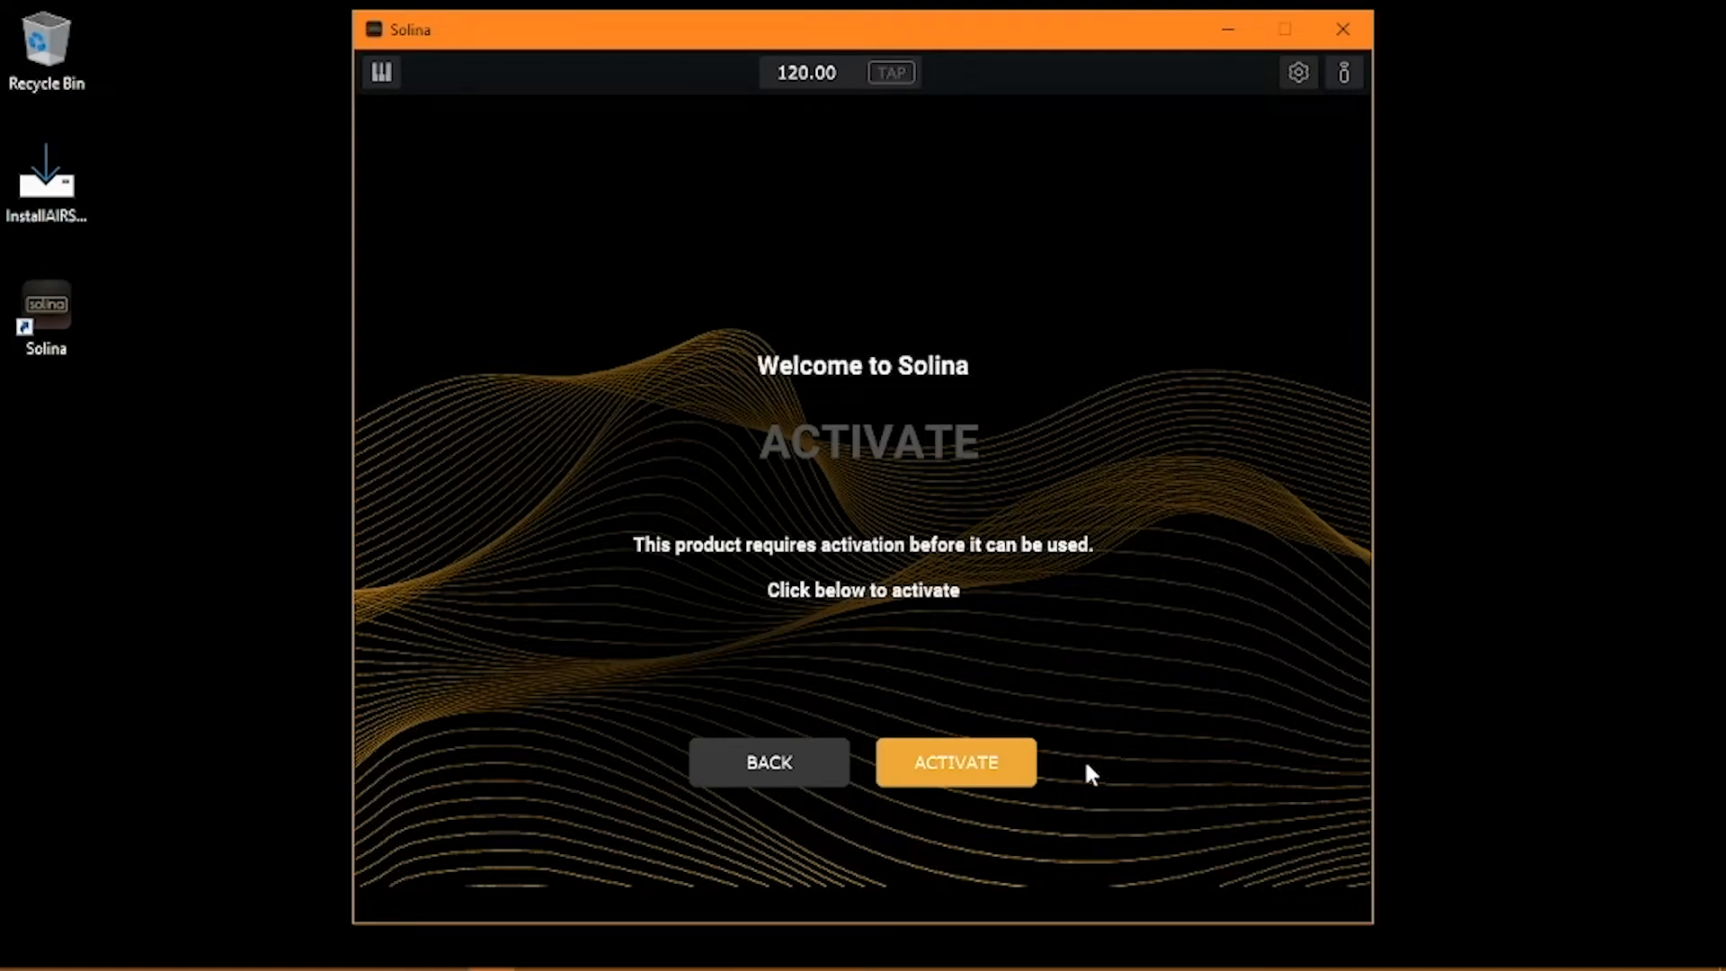
left_click(954, 761)
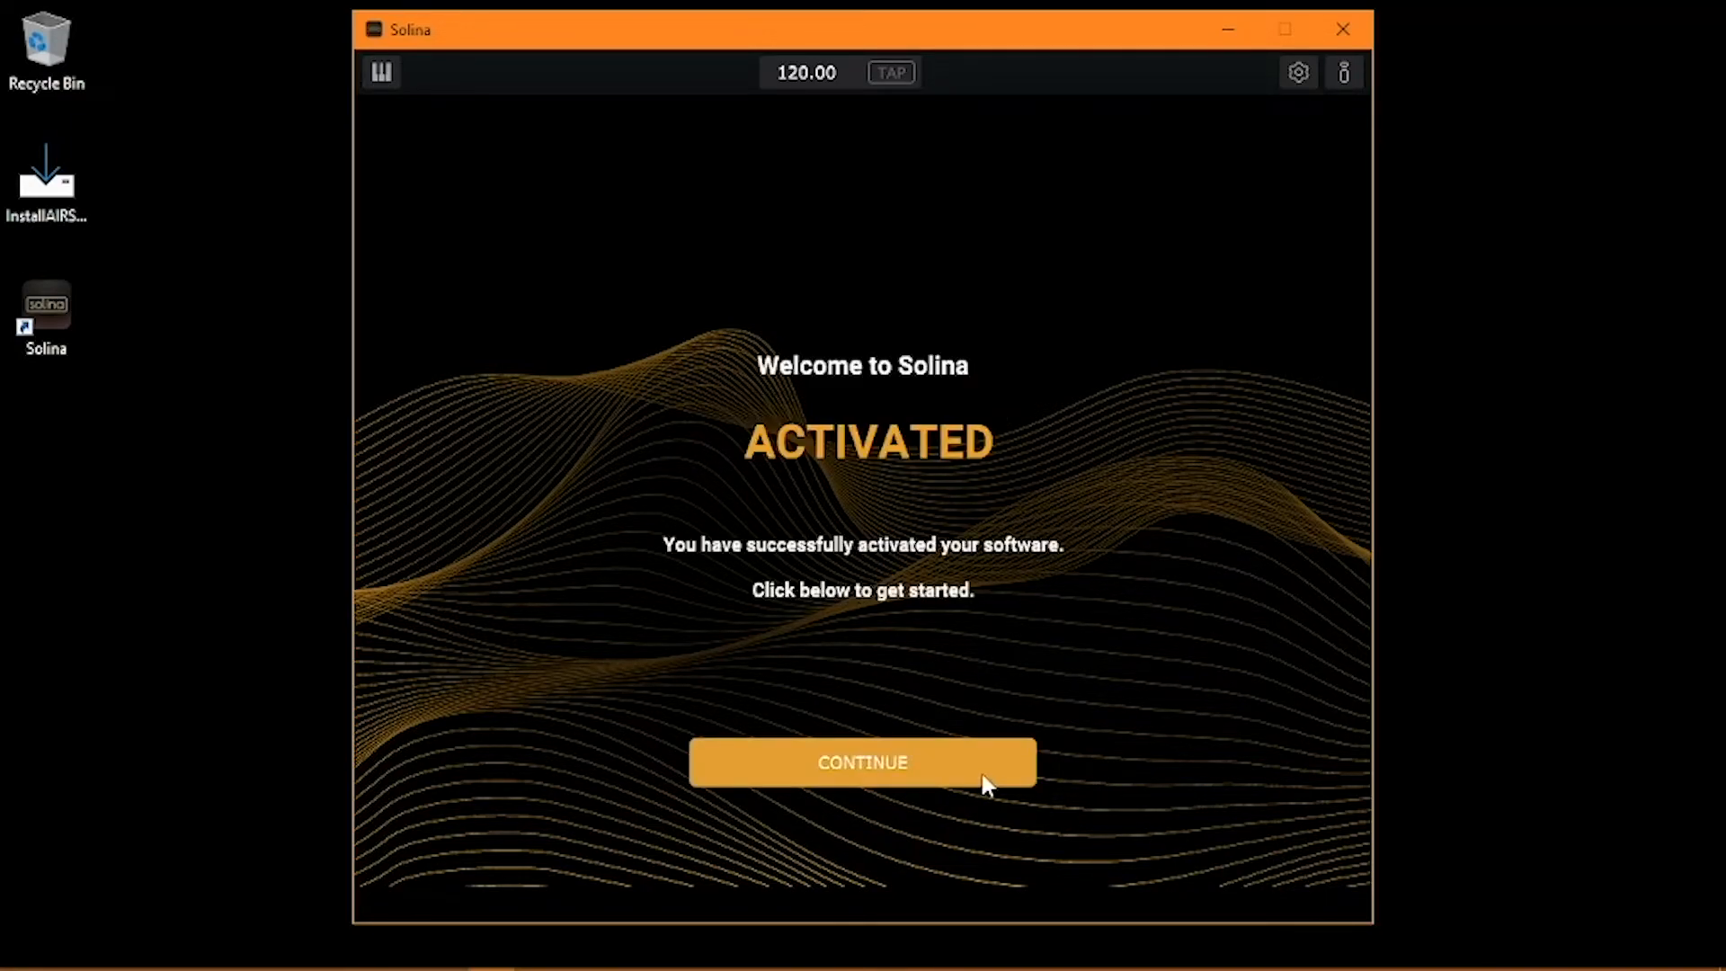
left_click(862, 761)
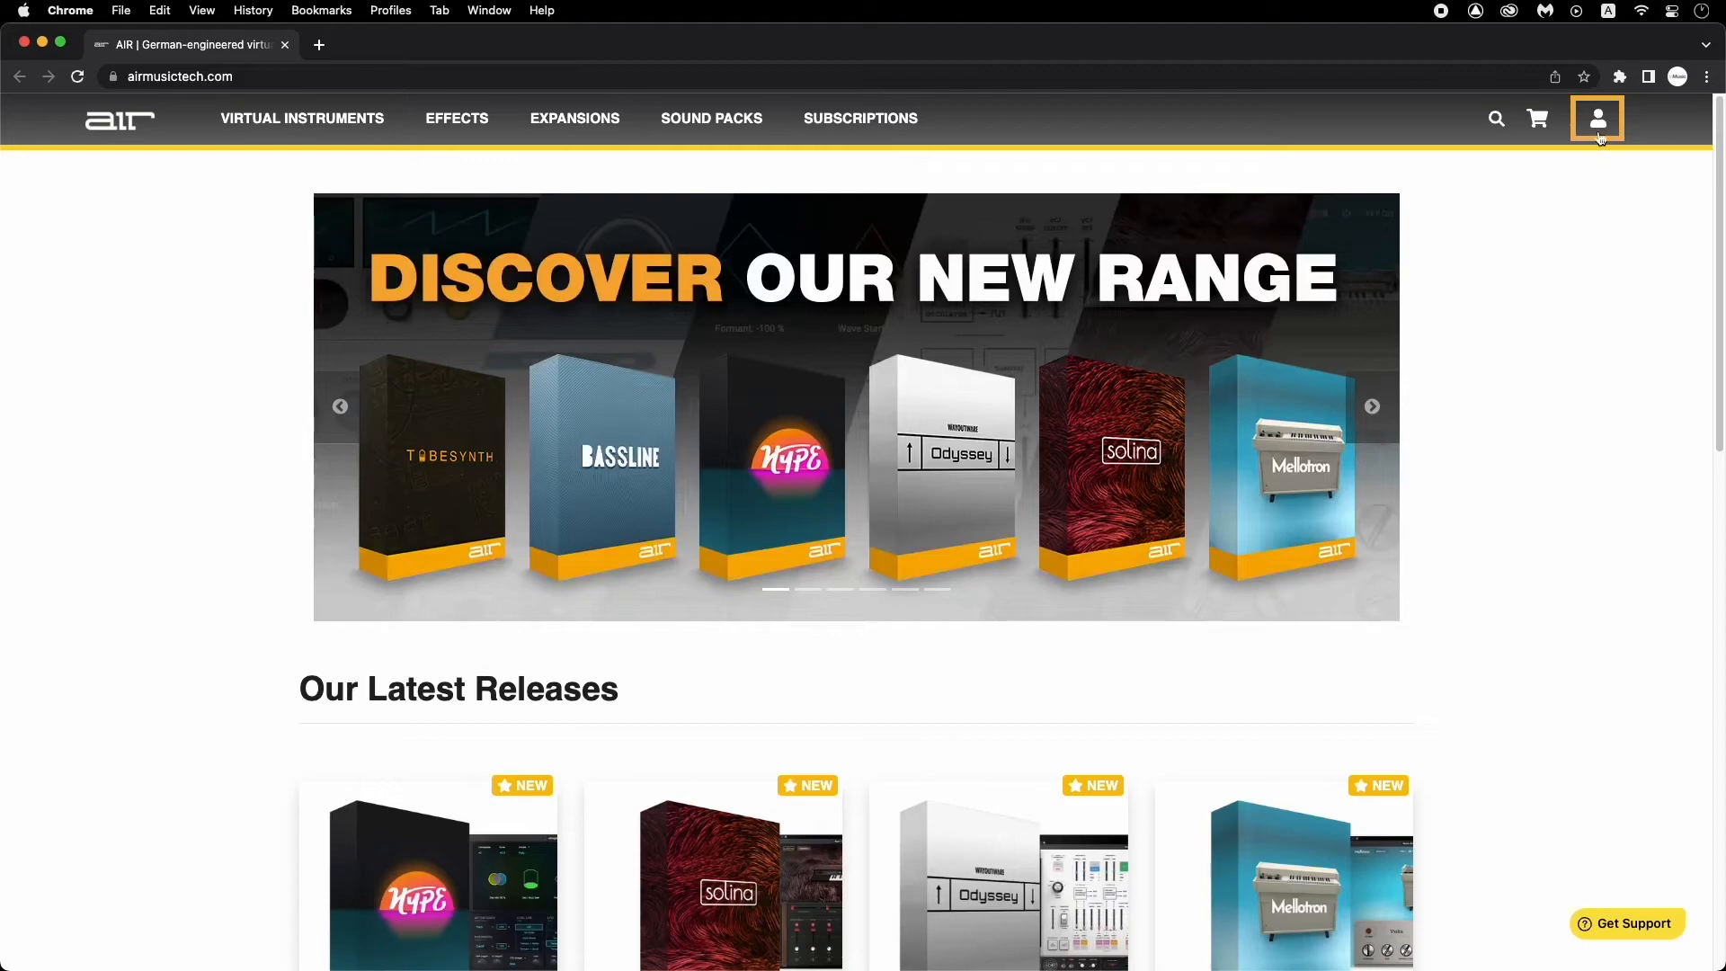
- Open the account management page from the website header's account icon
left_click(1595, 118)
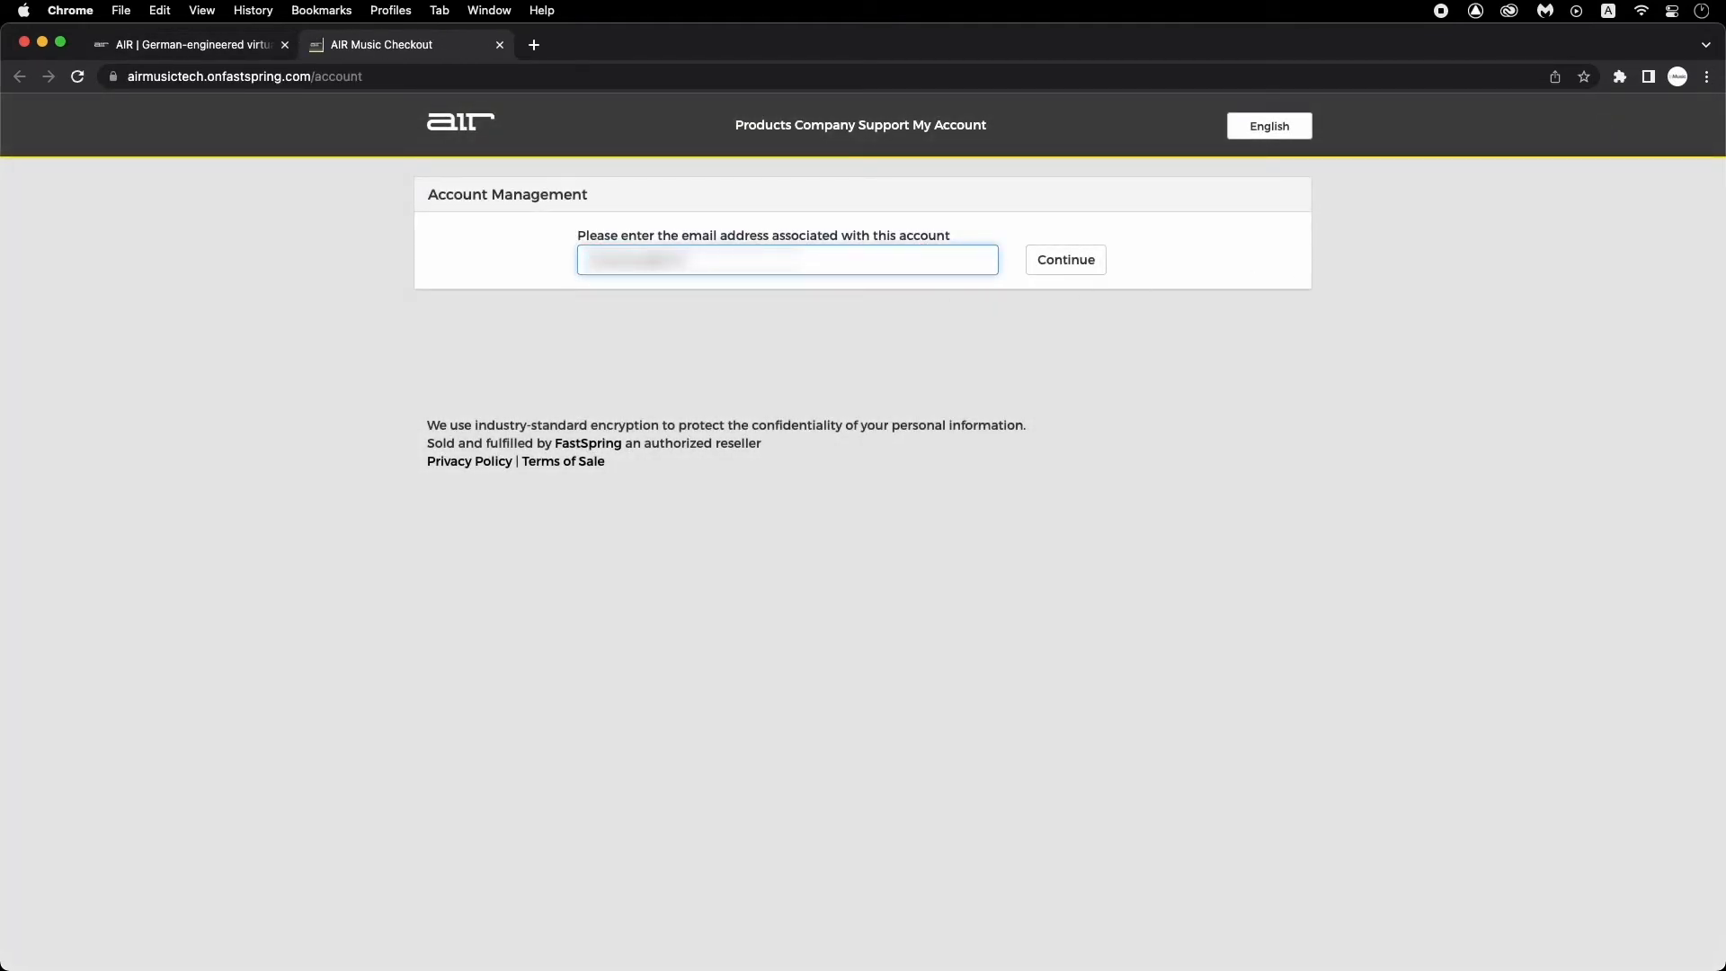
- Submit the account email and open the emailed order-management link
left_click(1062, 259)
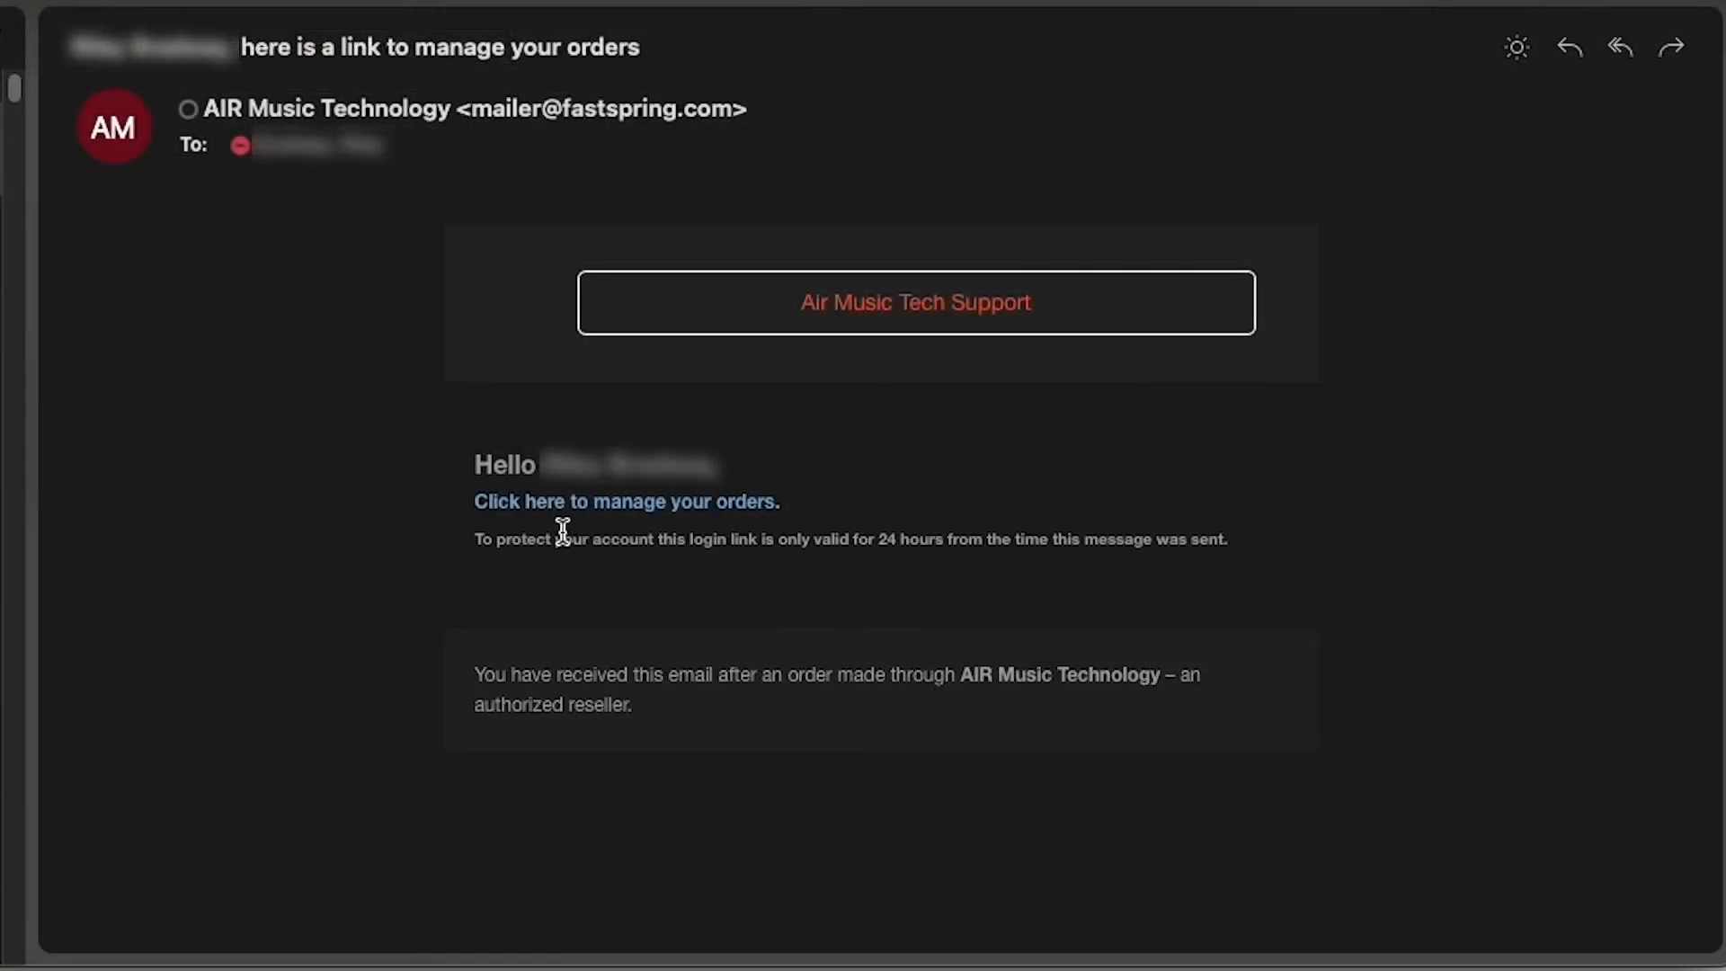
left_click(626, 501)
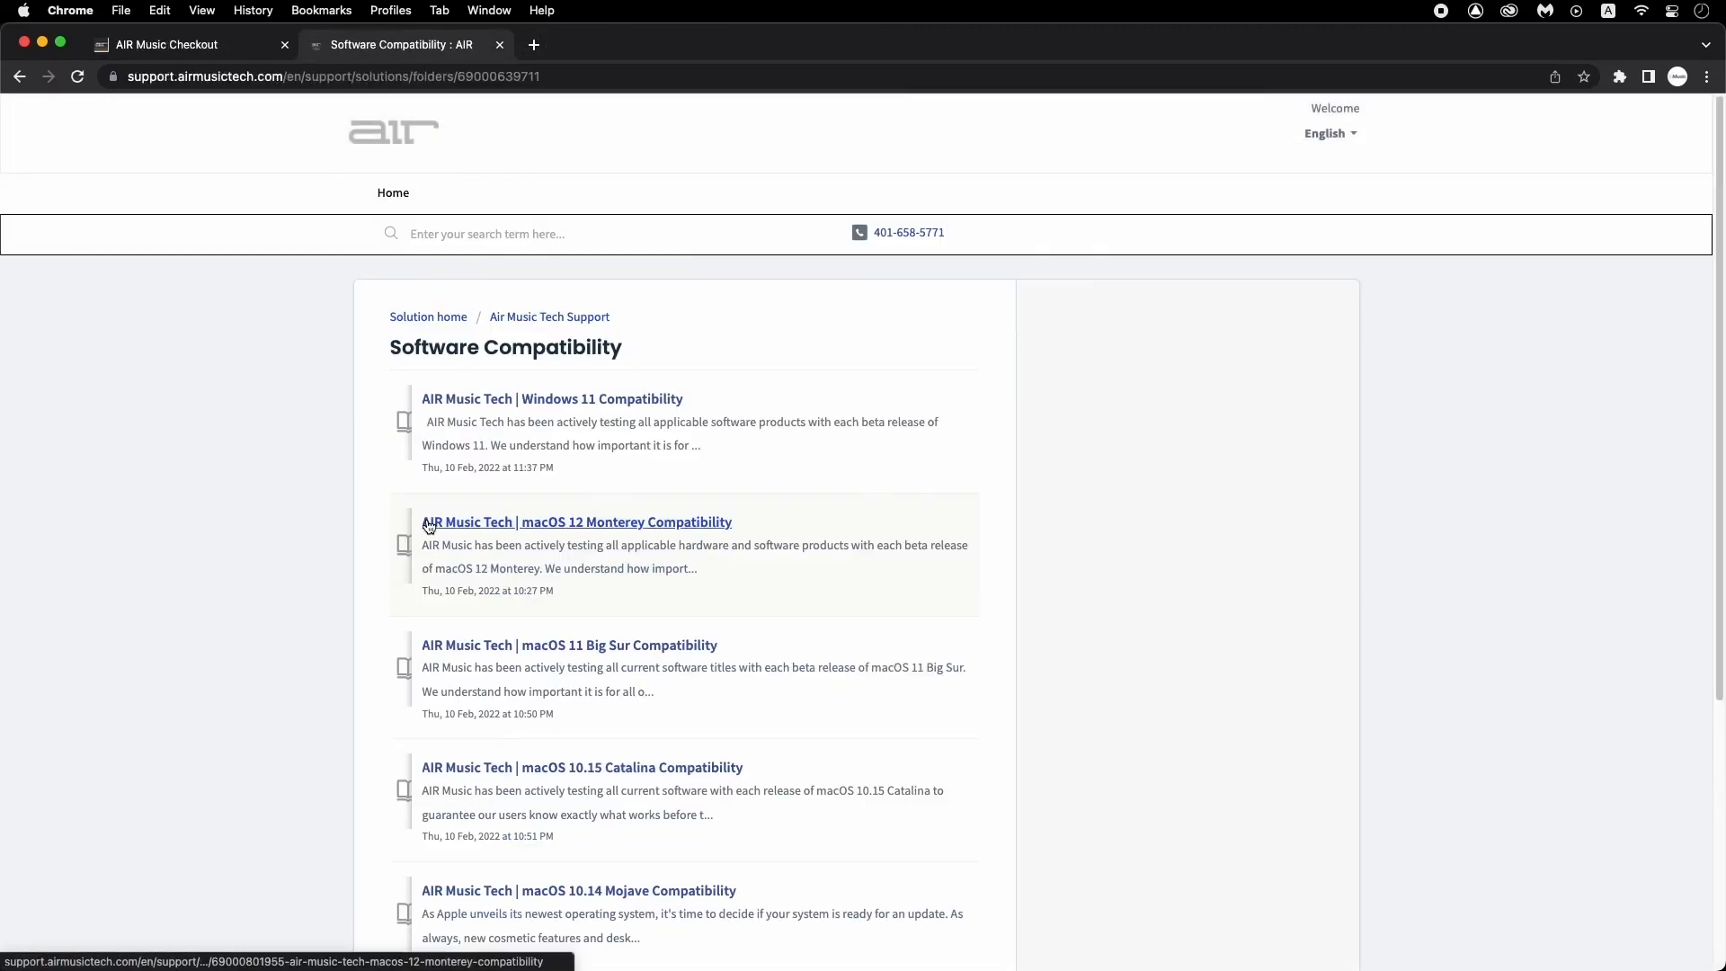
- Open the macOS 11 Big Sur Compatibility article under Software Compatibility
left_click(569, 644)
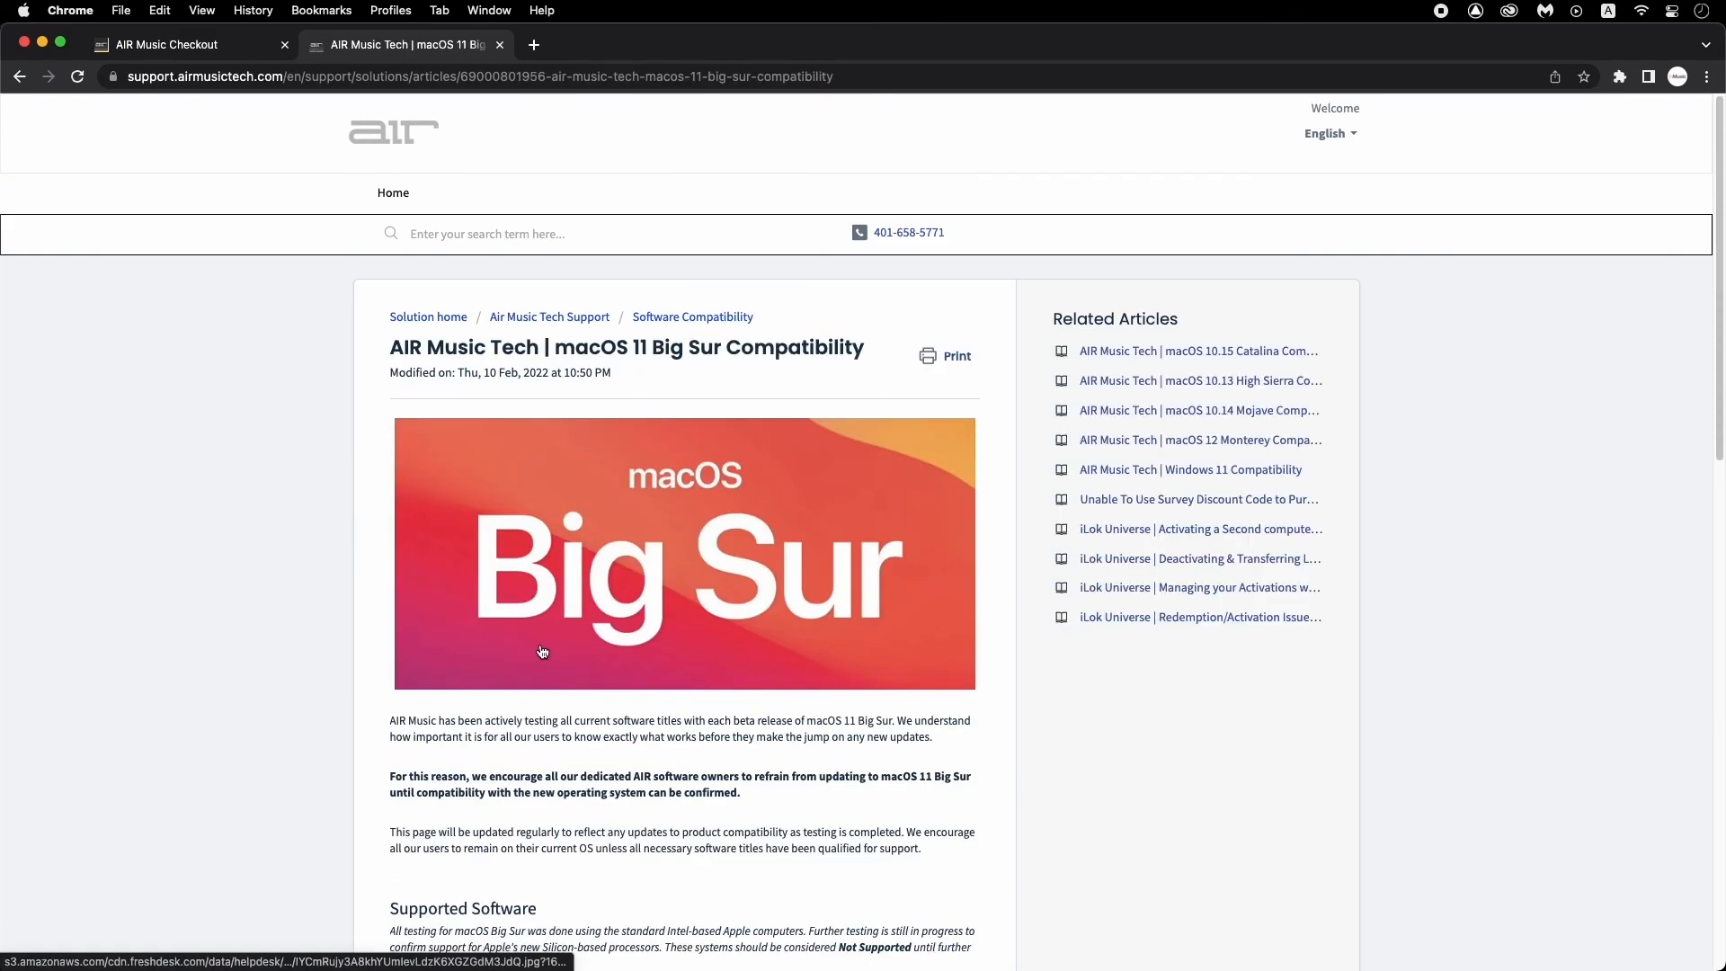